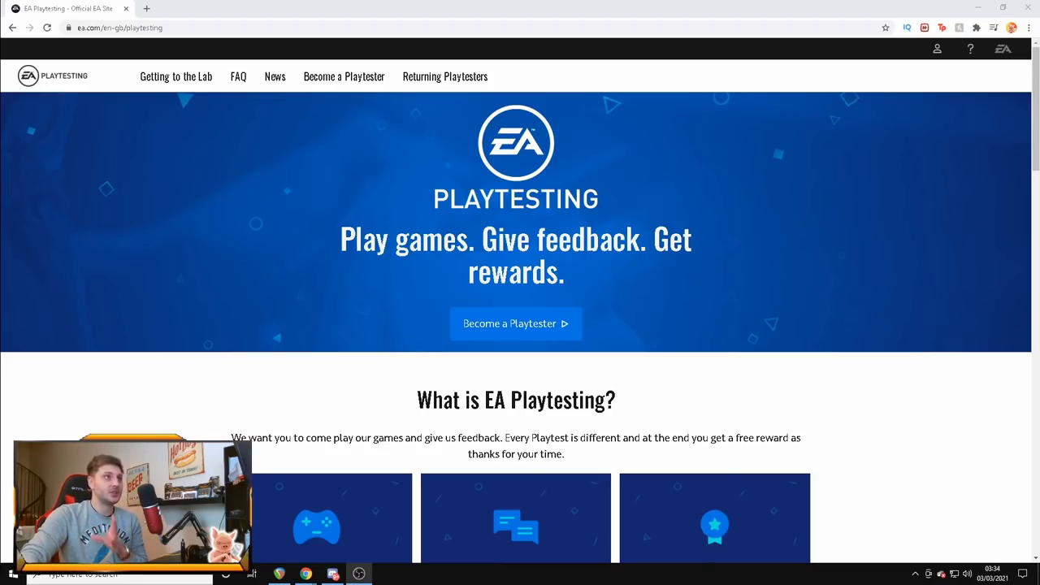
{"action": "mouse_move", "coordinate": [282, 289]}
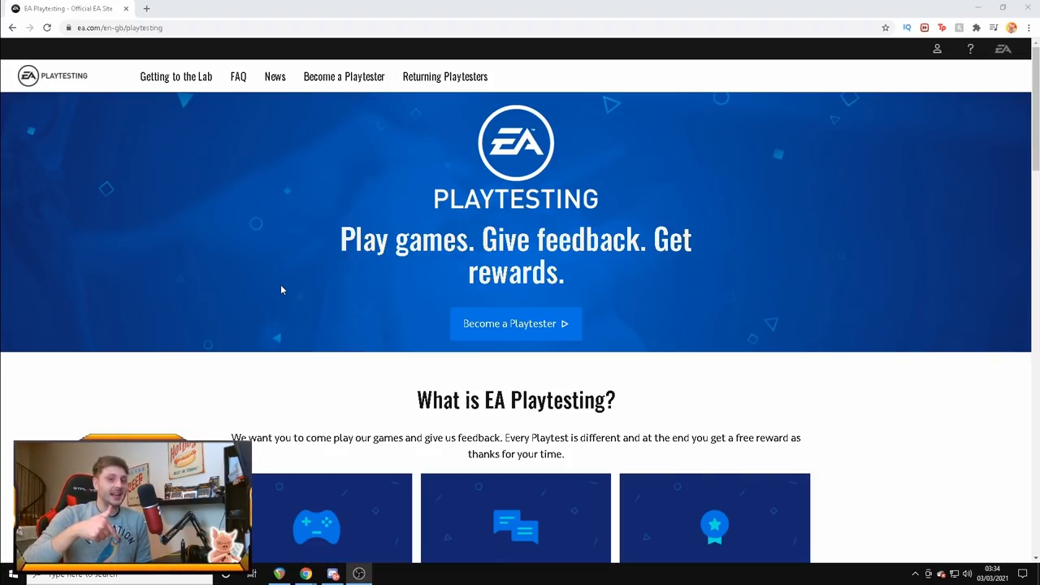
{"action": "mouse_move", "coordinate": [301, 262]}
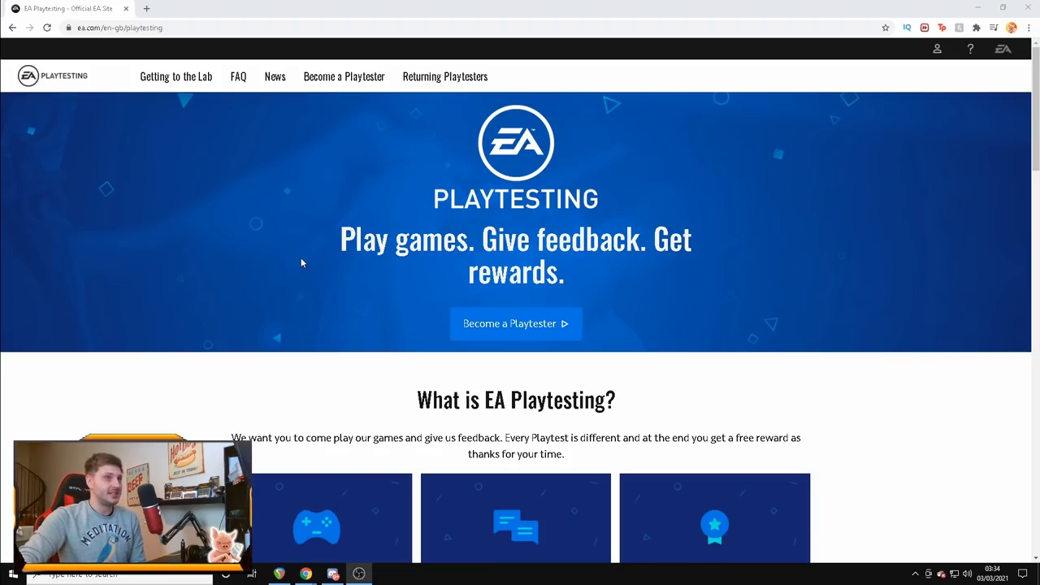
- Open the playtester sign-up page showing the still-unselected Select Location choice
{"action": "scroll", "scroll_direction": "down", "scroll_amount": 3}
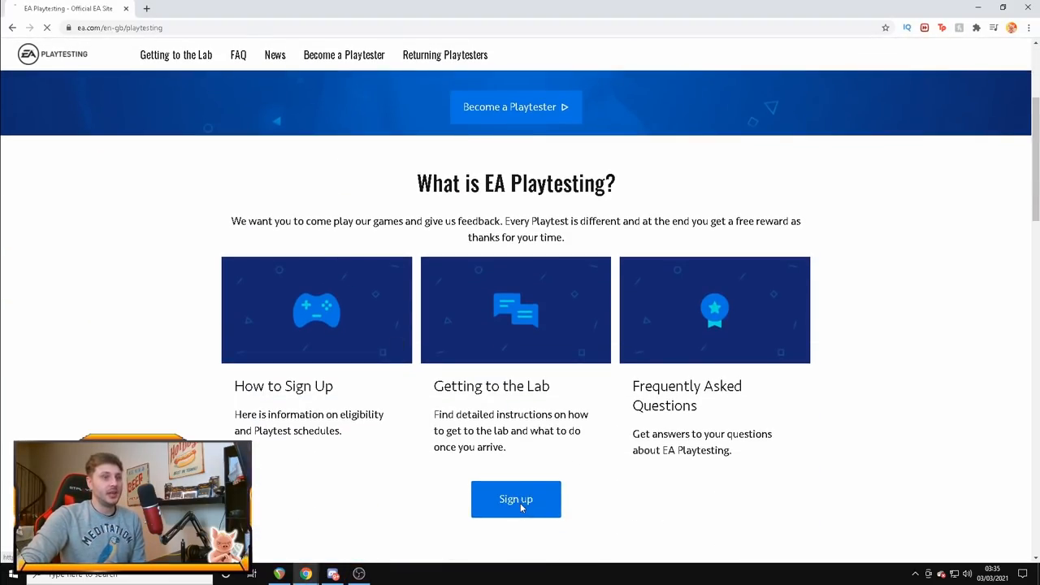
{"action": "left_click", "coordinate": [516, 499]}
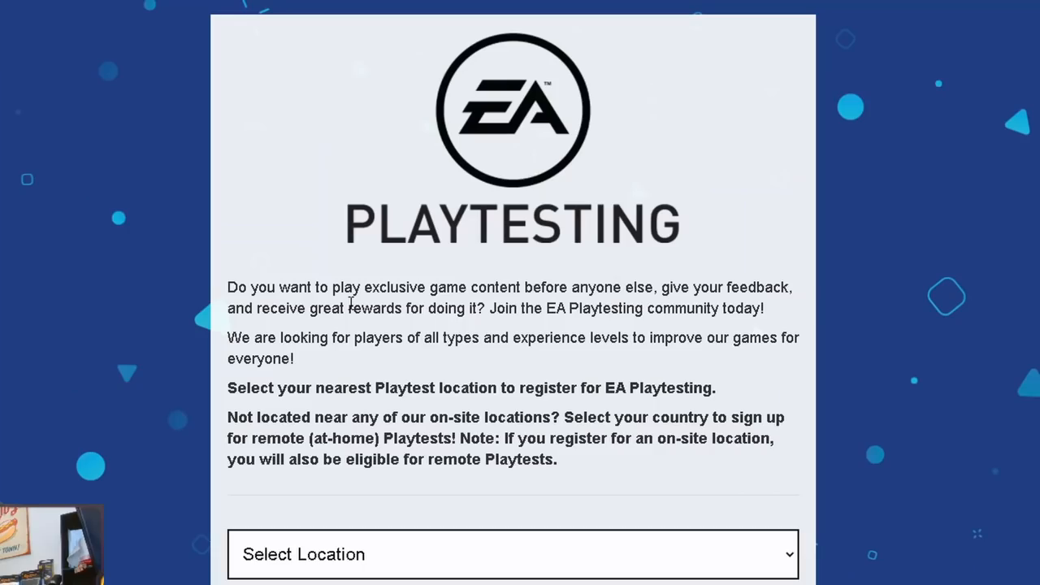
{"action": "mouse_move", "coordinate": [573, 301]}
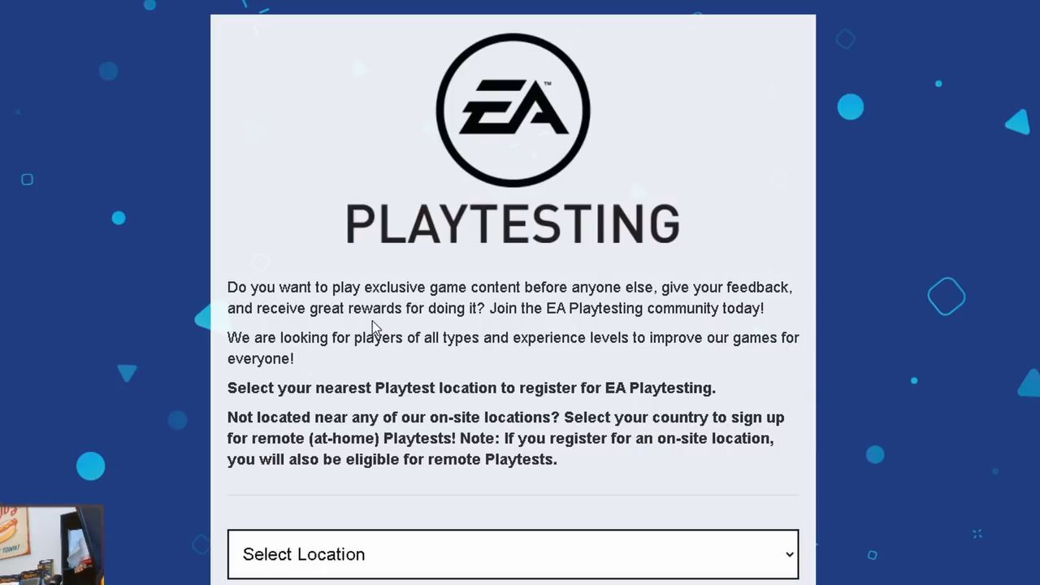
{"action": "mouse_move", "coordinate": [502, 325]}
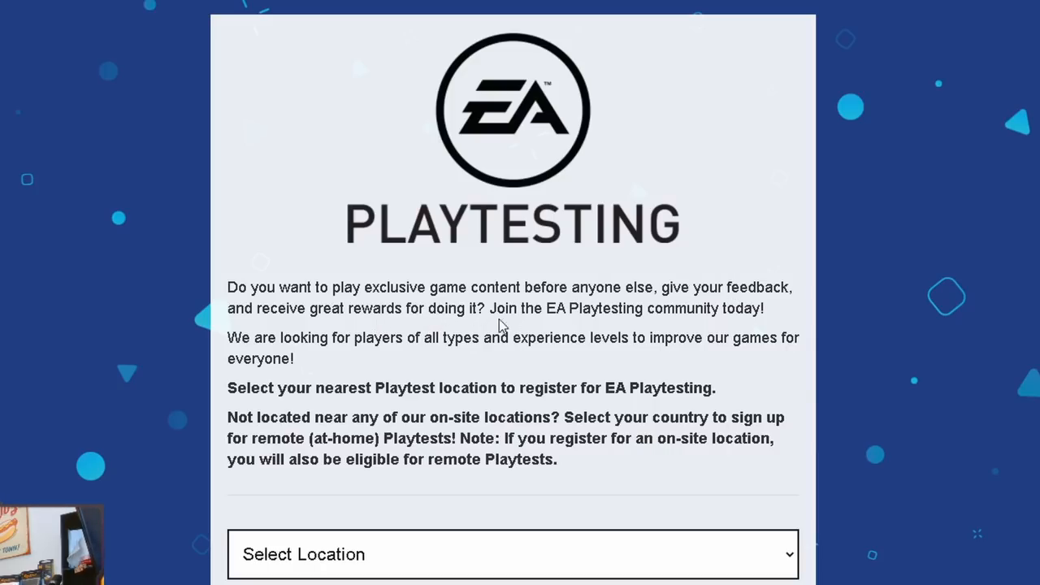
{"action": "scroll", "scroll_direction": "down", "scroll_amount": 3}
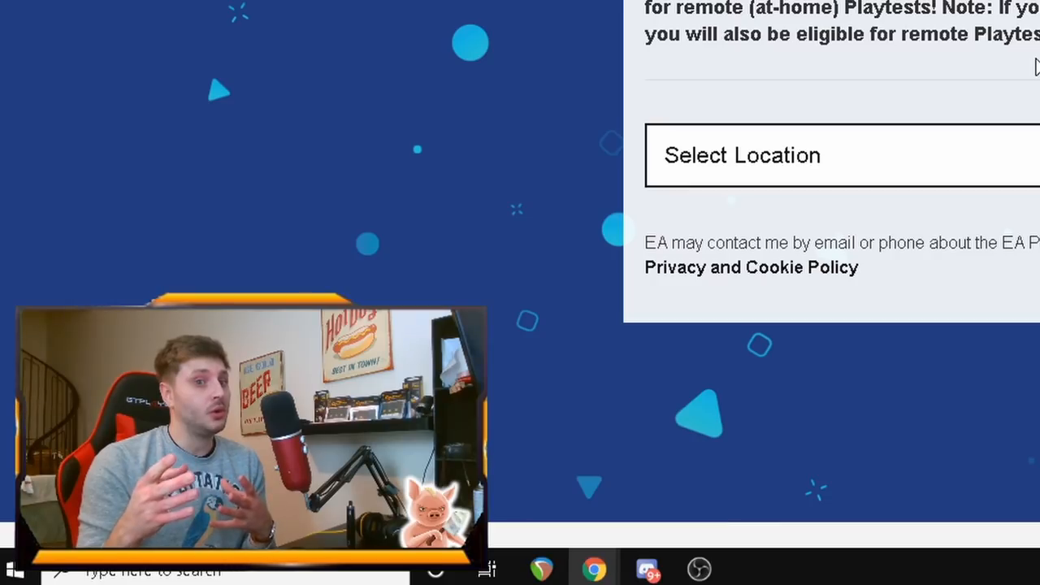
- Sign in with the EA account to reach the portal home with its Quick Poll
{"action": "scroll", "scroll_direction": "up", "scroll_amount": 3}
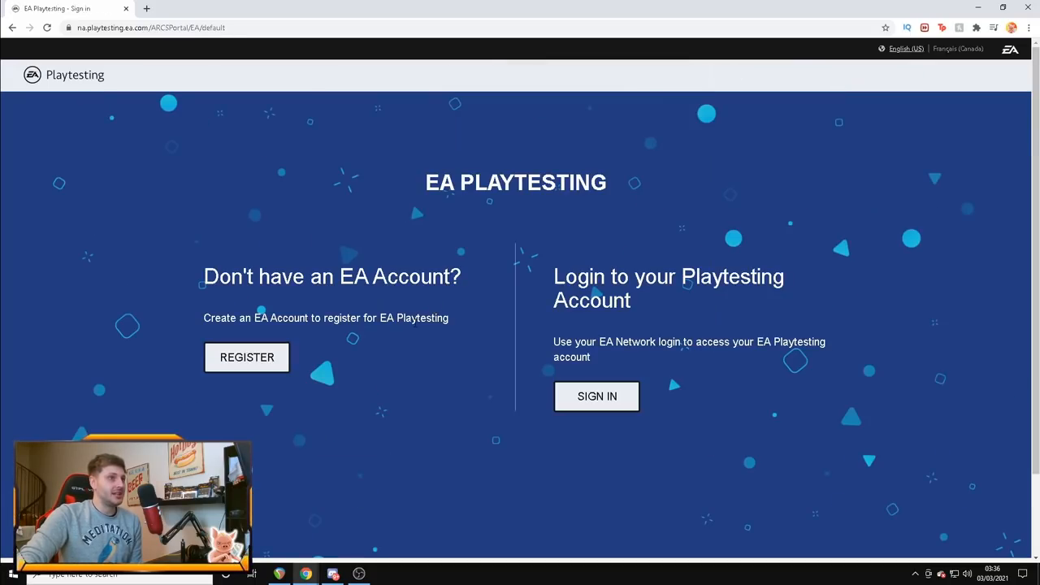
{"action": "mouse_move", "coordinate": [495, 295]}
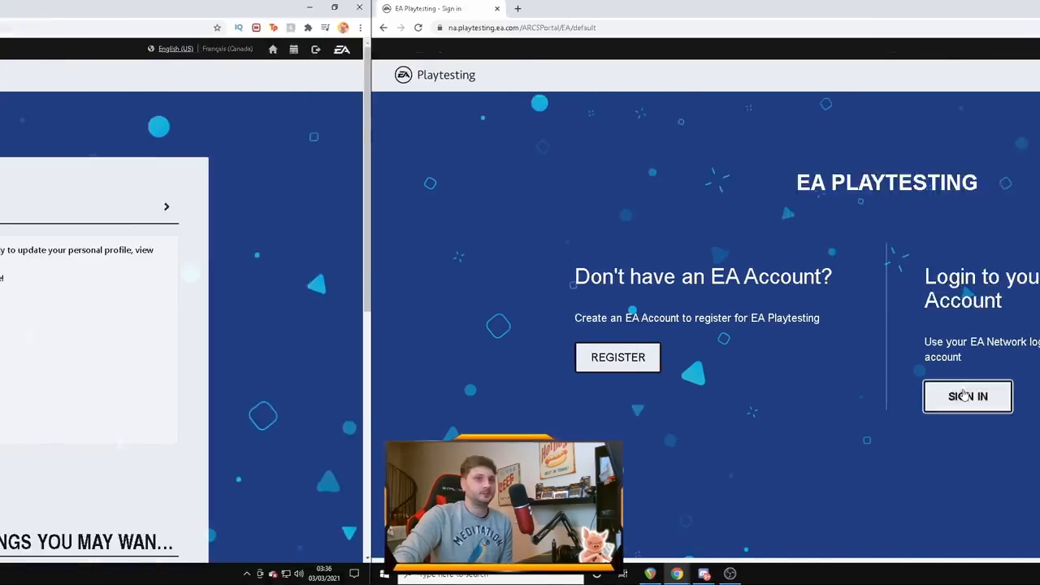
{"action": "left_click", "coordinate": [968, 396]}
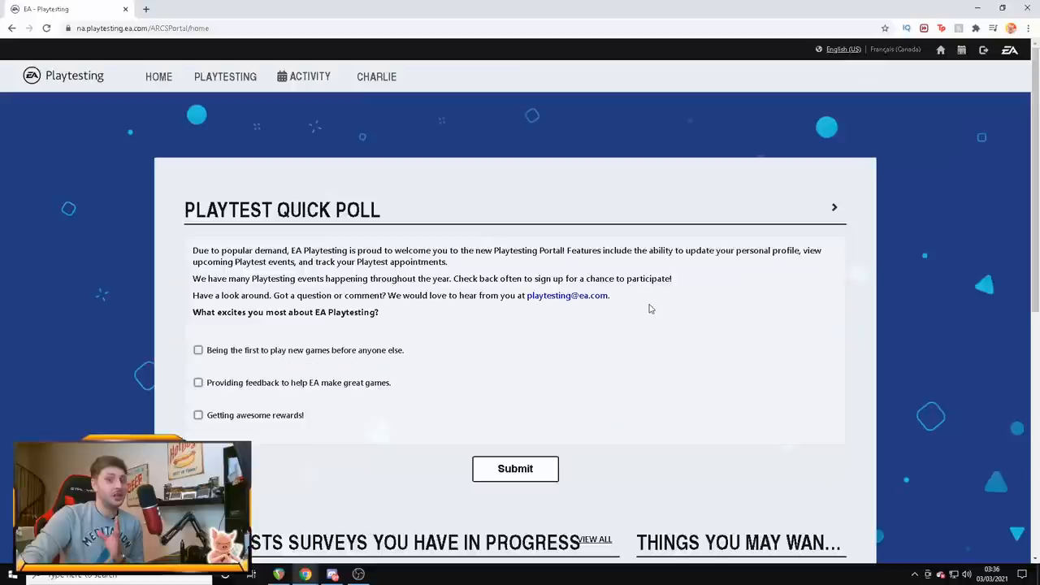
{"action": "scroll", "scroll_direction": "down", "scroll_amount": 3}
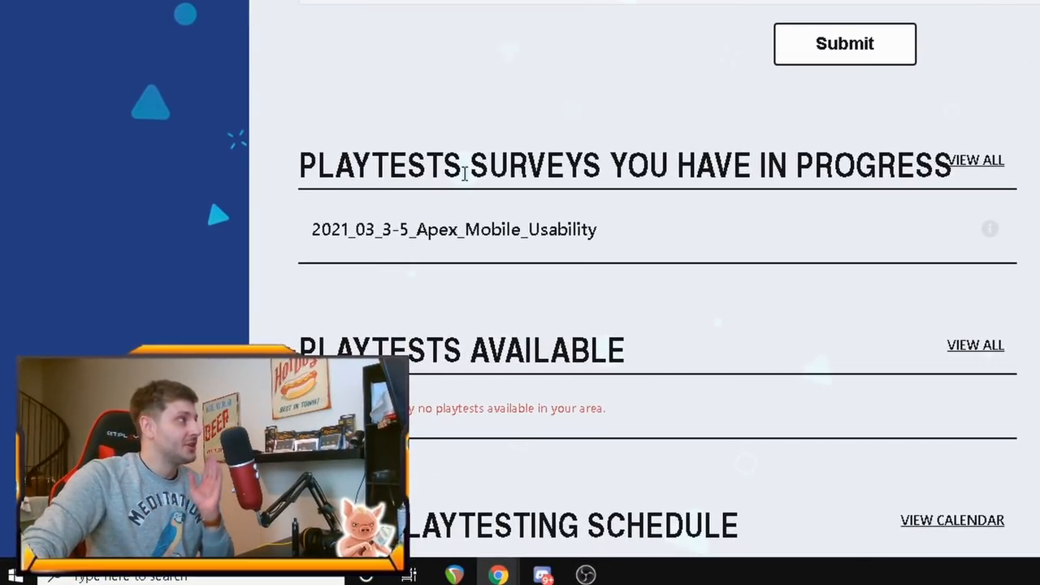
{"action": "mouse_move", "coordinate": [394, 237]}
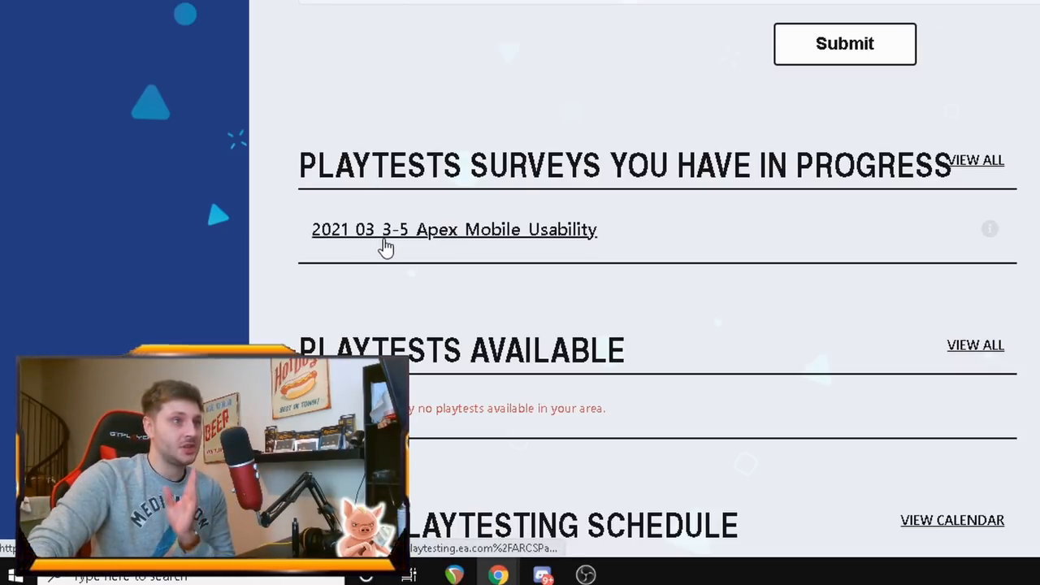
{"action": "mouse_move", "coordinate": [467, 238]}
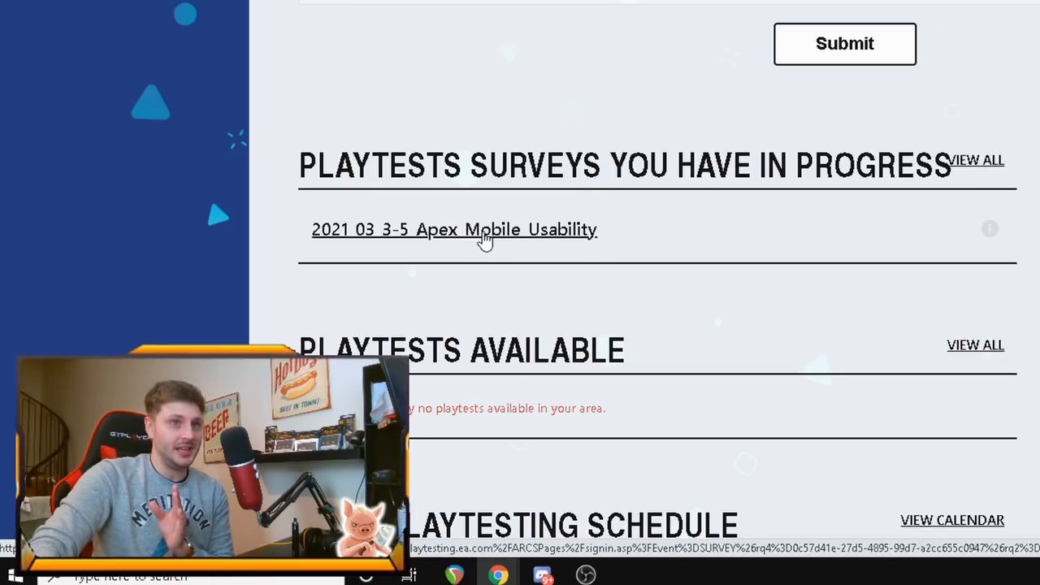
{"action": "mouse_move", "coordinate": [989, 236]}
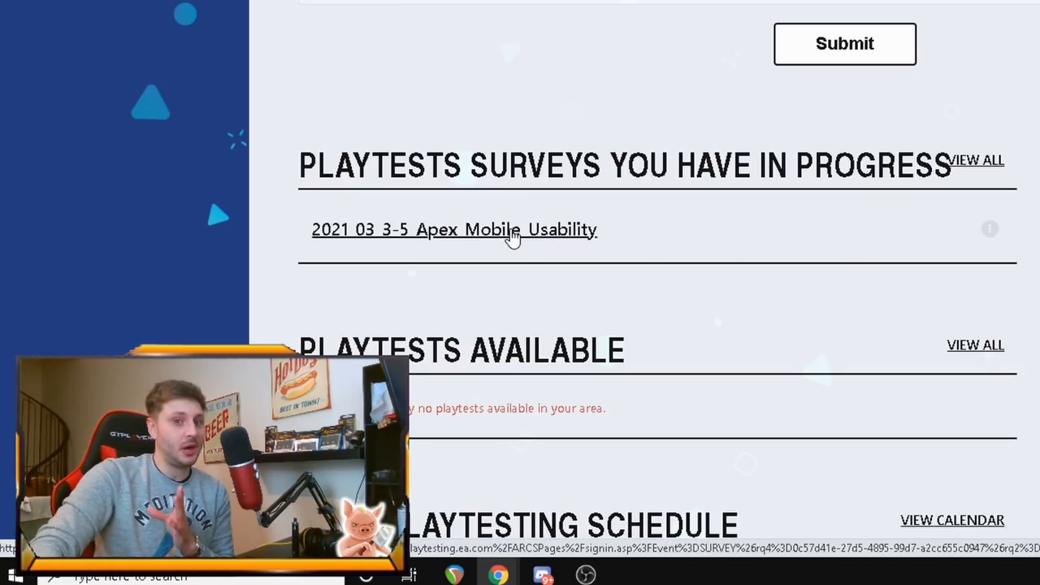
- Open the 2021_03_3-5_Apex_Mobile_Usability survey on its acknowledgement page
{"action": "left_click", "coordinate": [453, 229]}
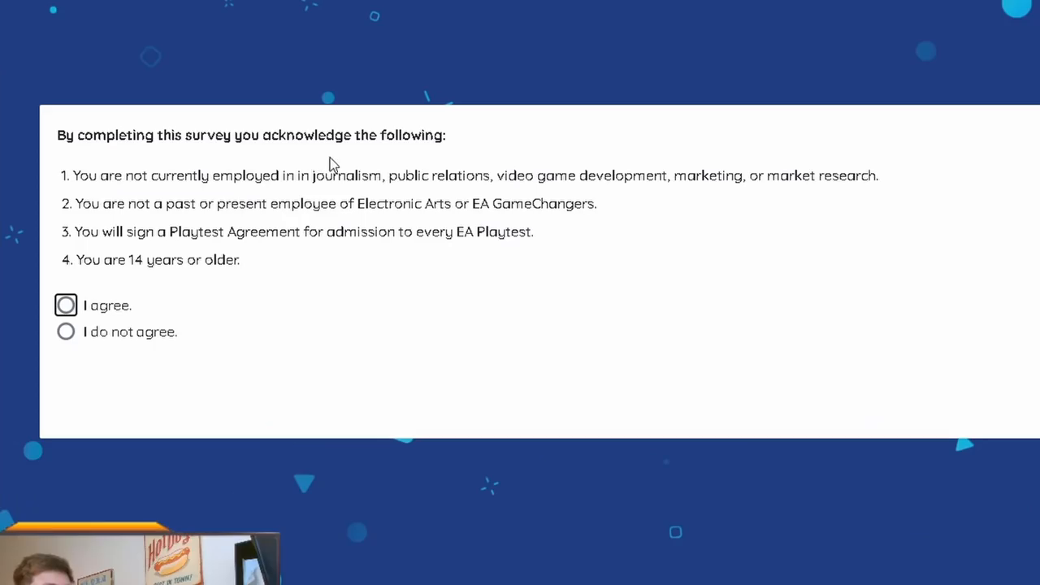
{"action": "mouse_move", "coordinate": [350, 199]}
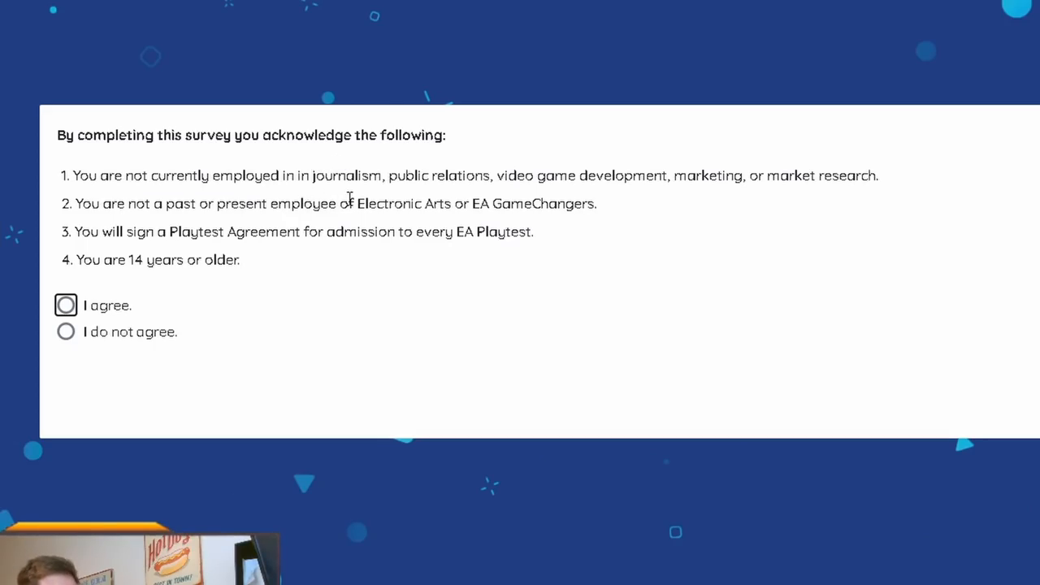
{"action": "mouse_move", "coordinate": [366, 193]}
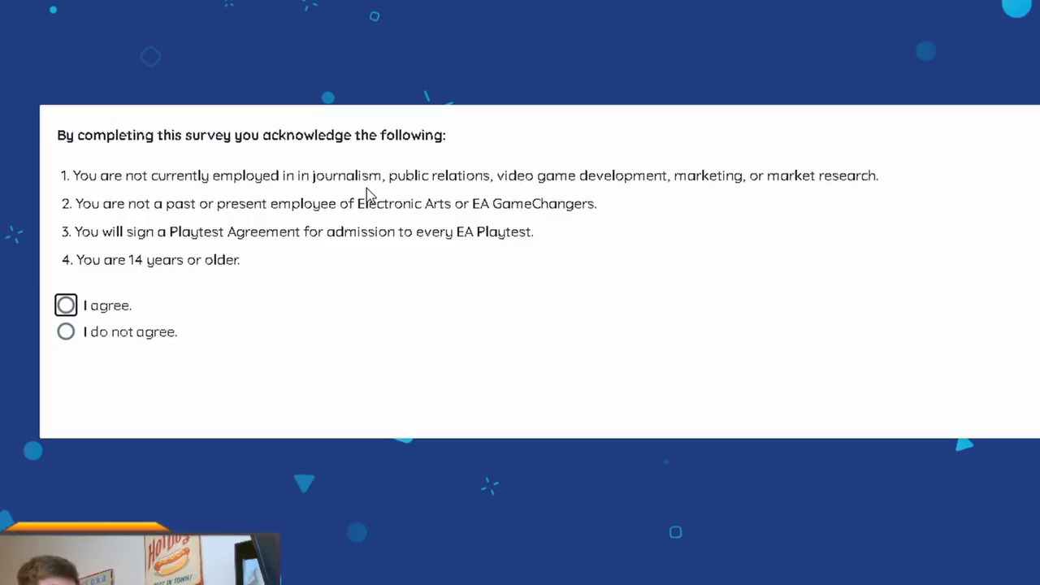
{"action": "mouse_move", "coordinate": [316, 225]}
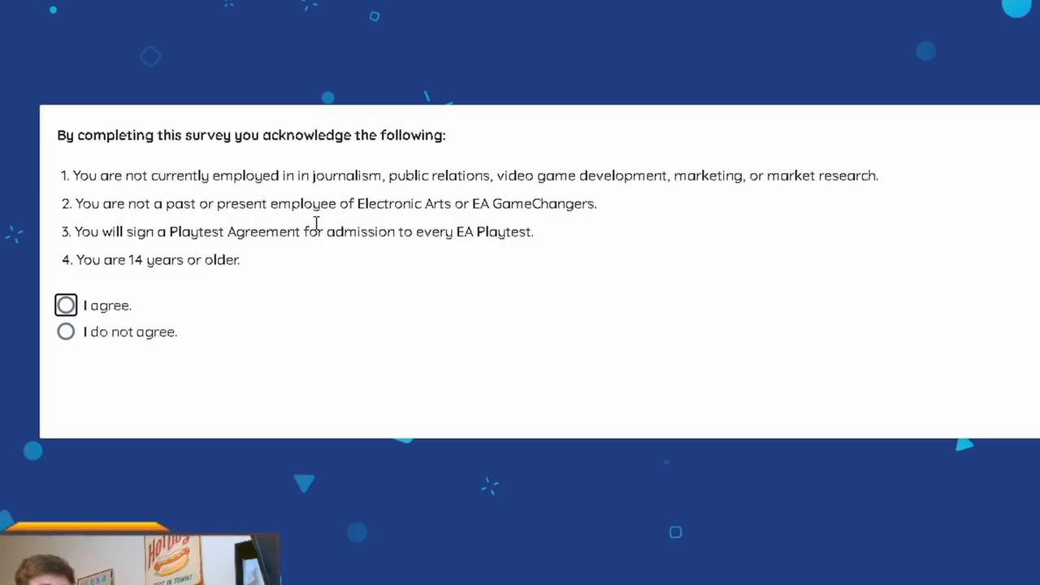
{"action": "mouse_move", "coordinate": [235, 259]}
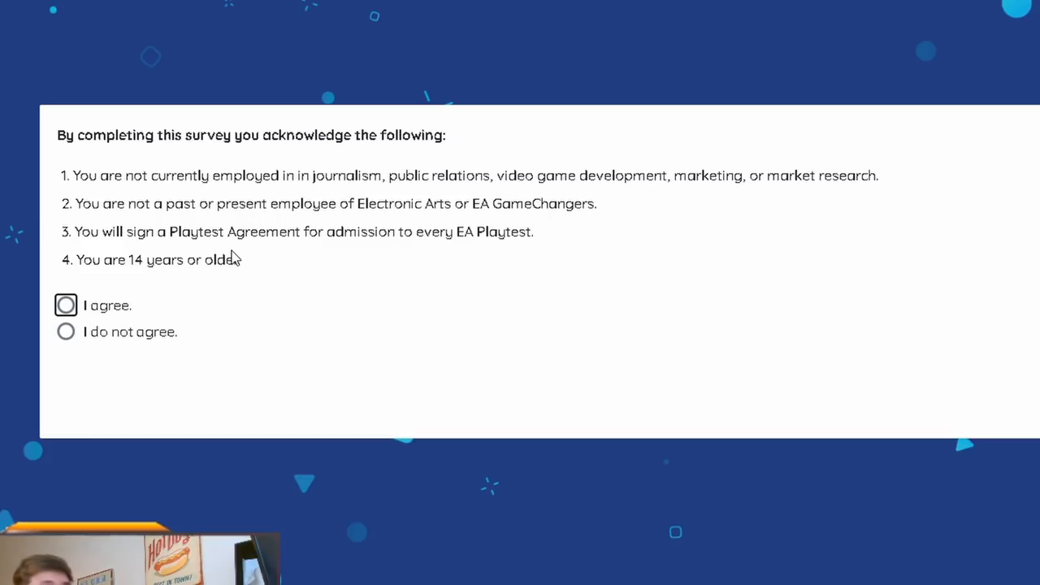
{"action": "mouse_move", "coordinate": [260, 252]}
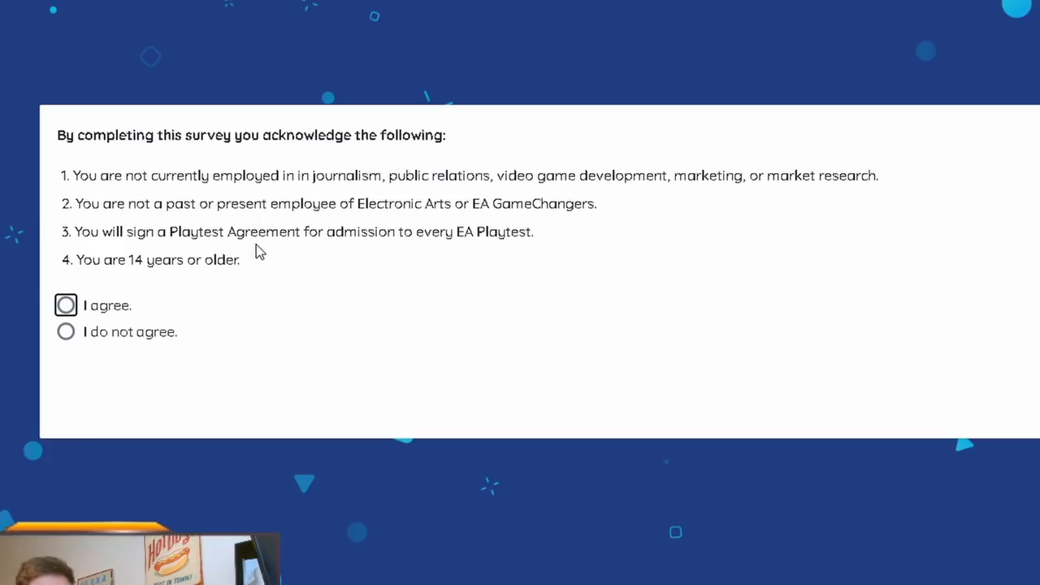
{"action": "mouse_move", "coordinate": [478, 257]}
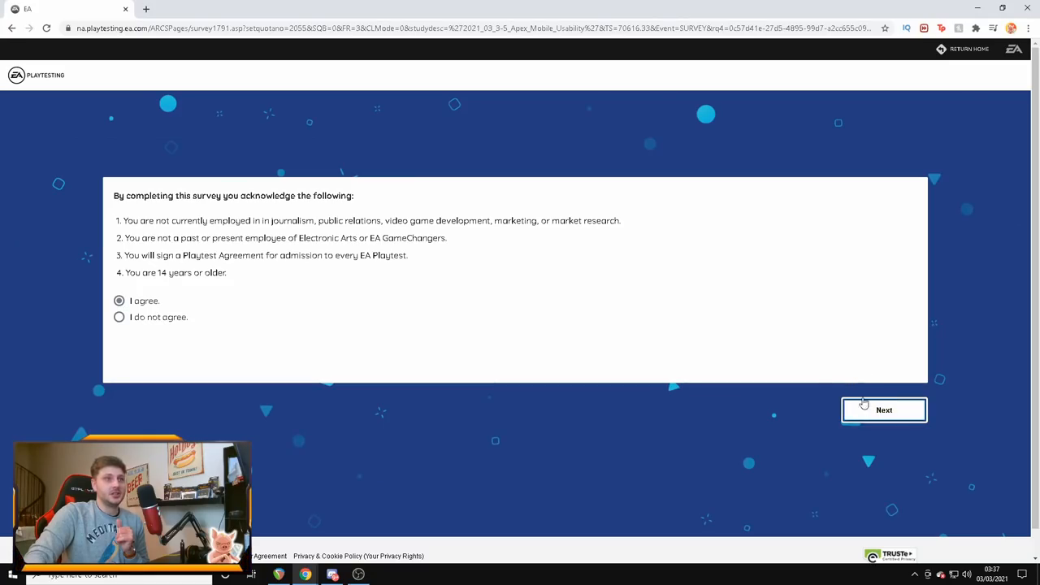
{"action": "left_click", "coordinate": [883, 409]}
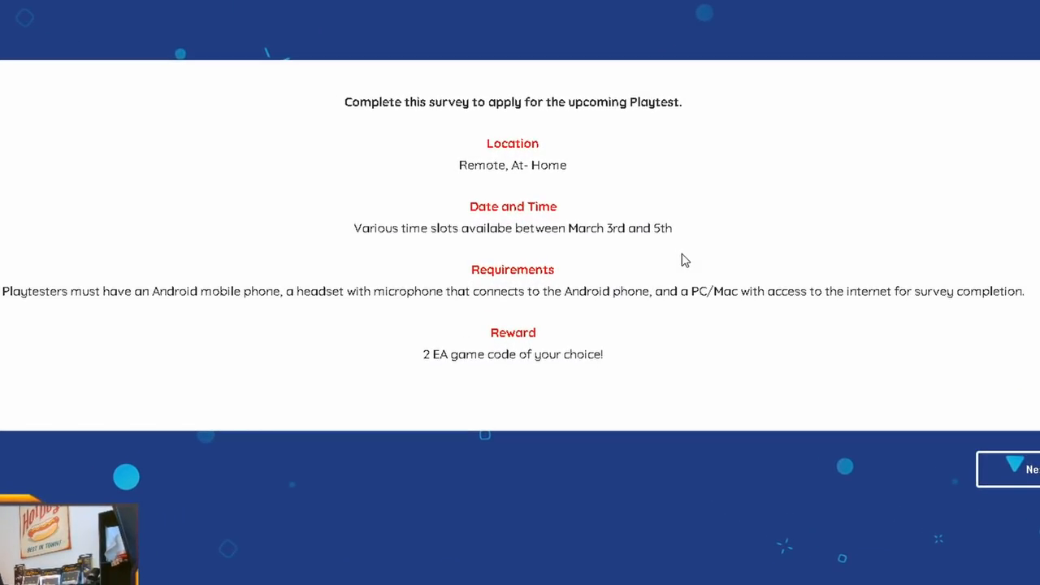
{"action": "mouse_move", "coordinate": [676, 151]}
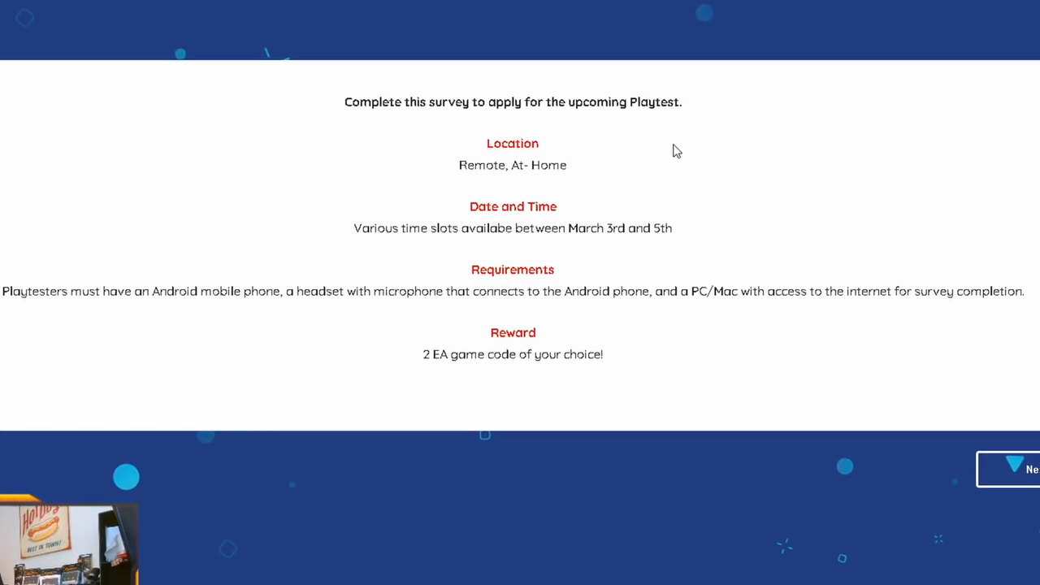
{"action": "mouse_move", "coordinate": [505, 229]}
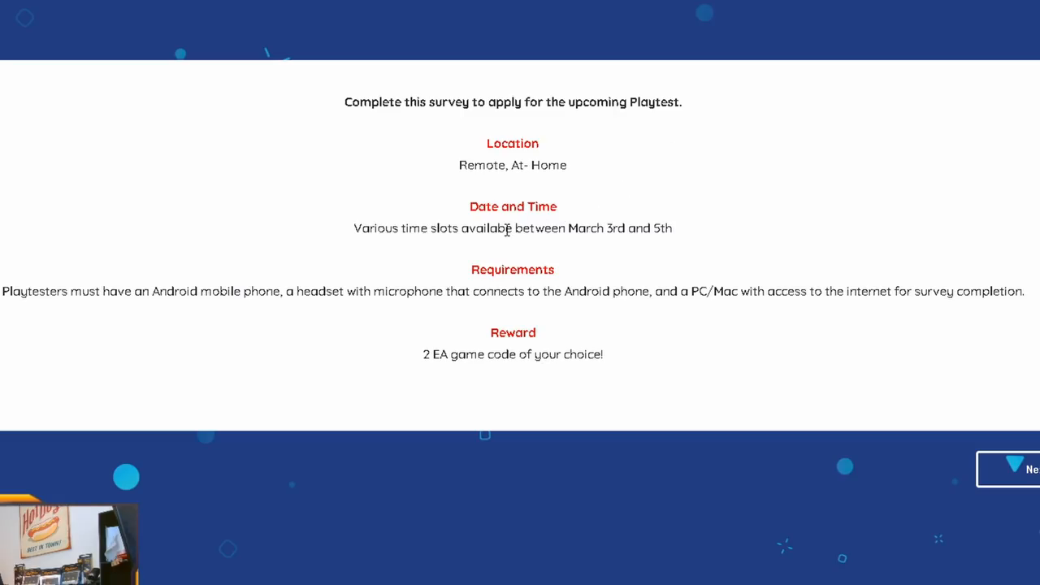
{"action": "mouse_move", "coordinate": [612, 231]}
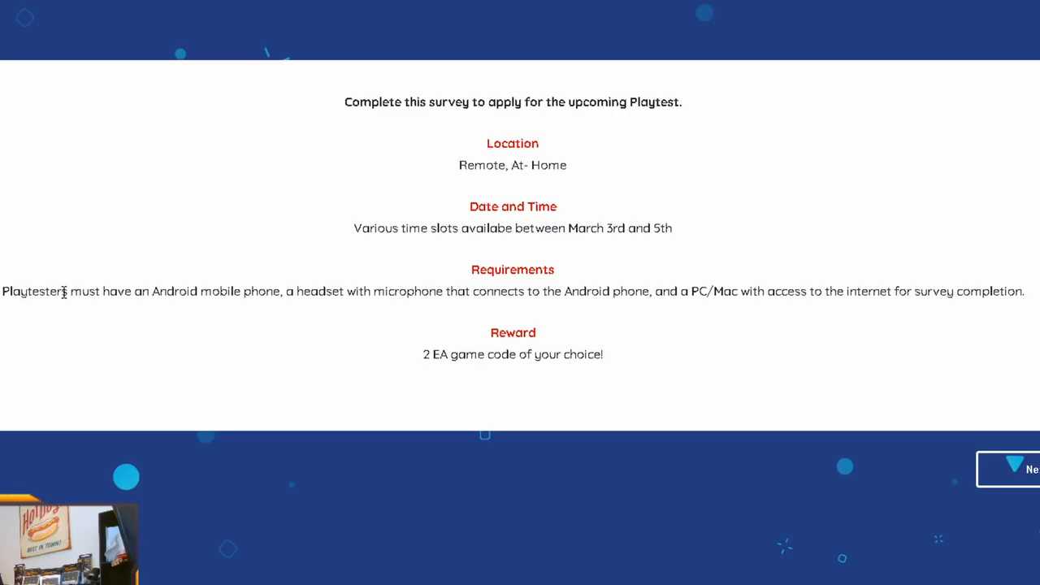
{"action": "mouse_move", "coordinate": [218, 297]}
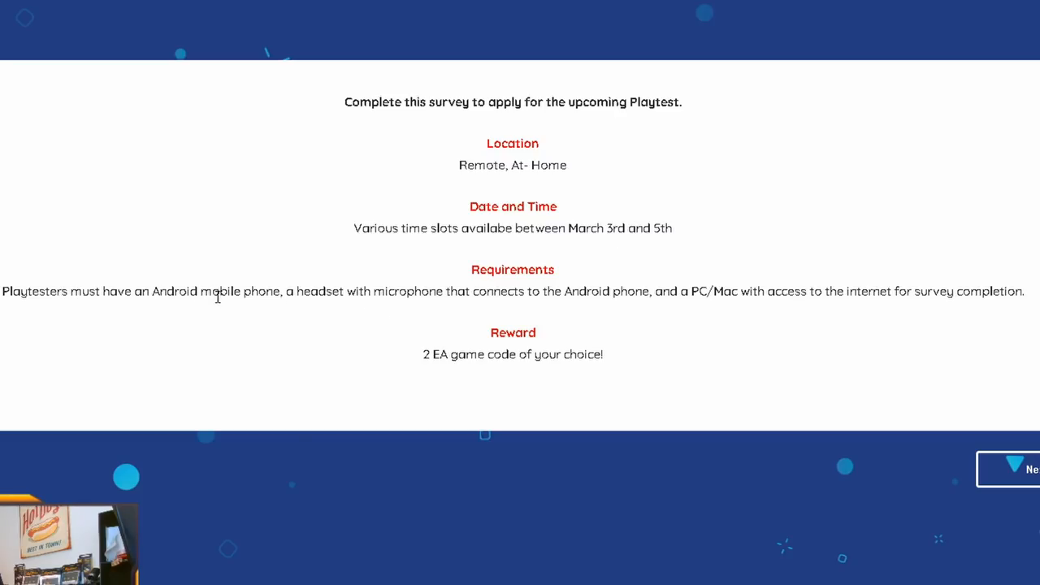
{"action": "mouse_move", "coordinate": [407, 318]}
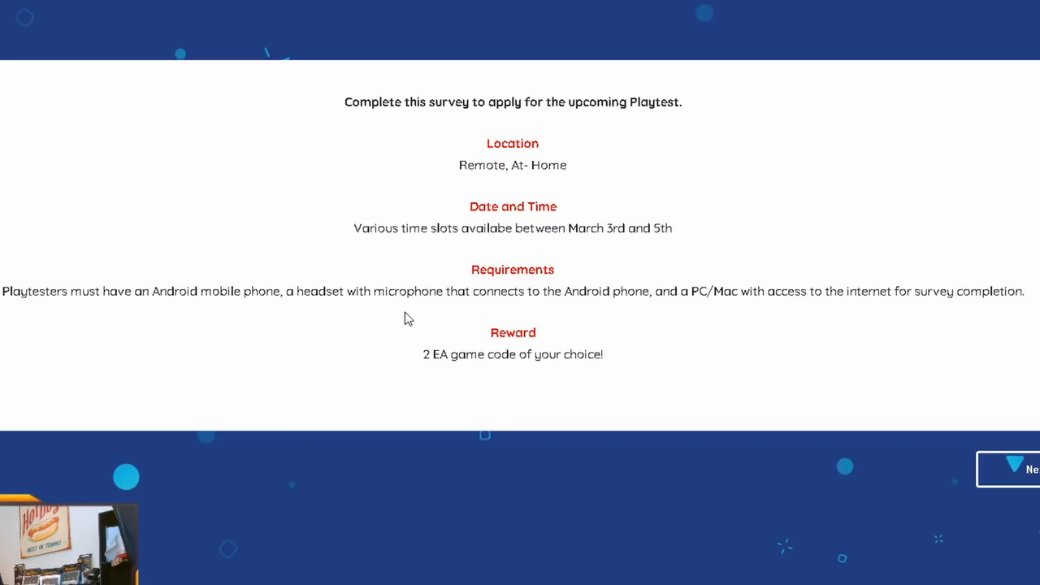
{"action": "mouse_move", "coordinate": [606, 319]}
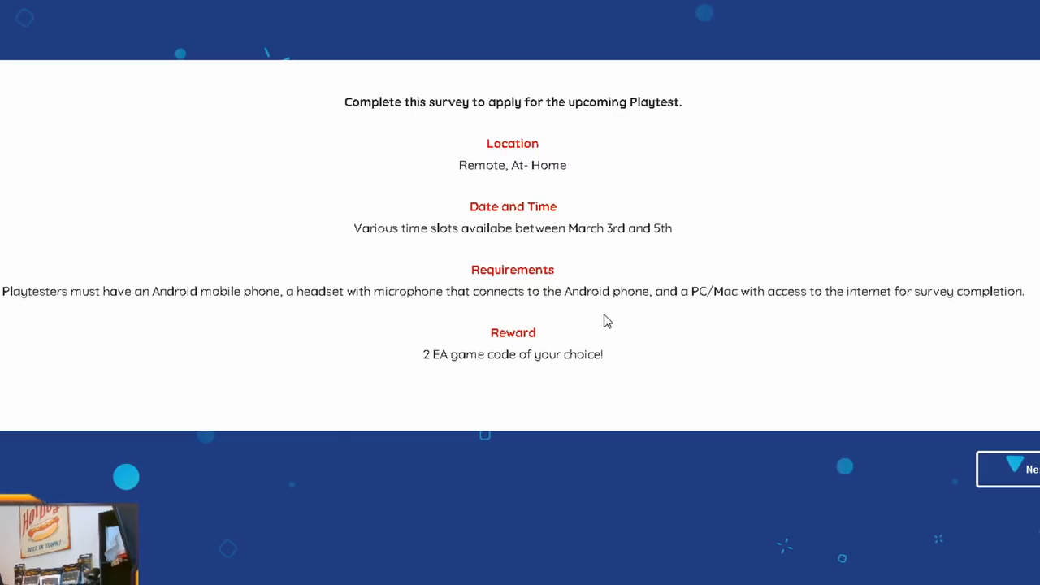
{"action": "mouse_move", "coordinate": [780, 321]}
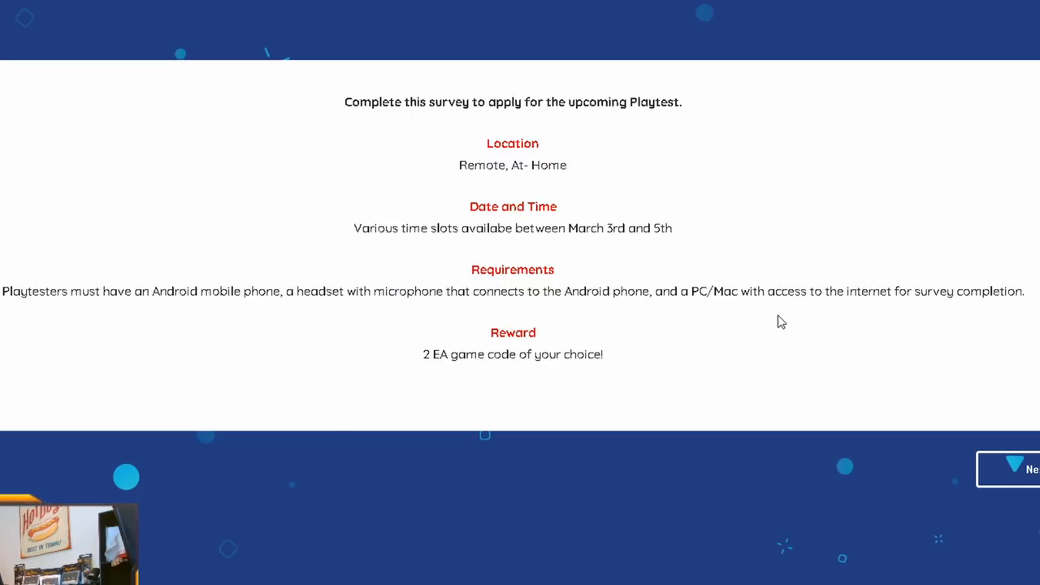
{"action": "mouse_move", "coordinate": [959, 316]}
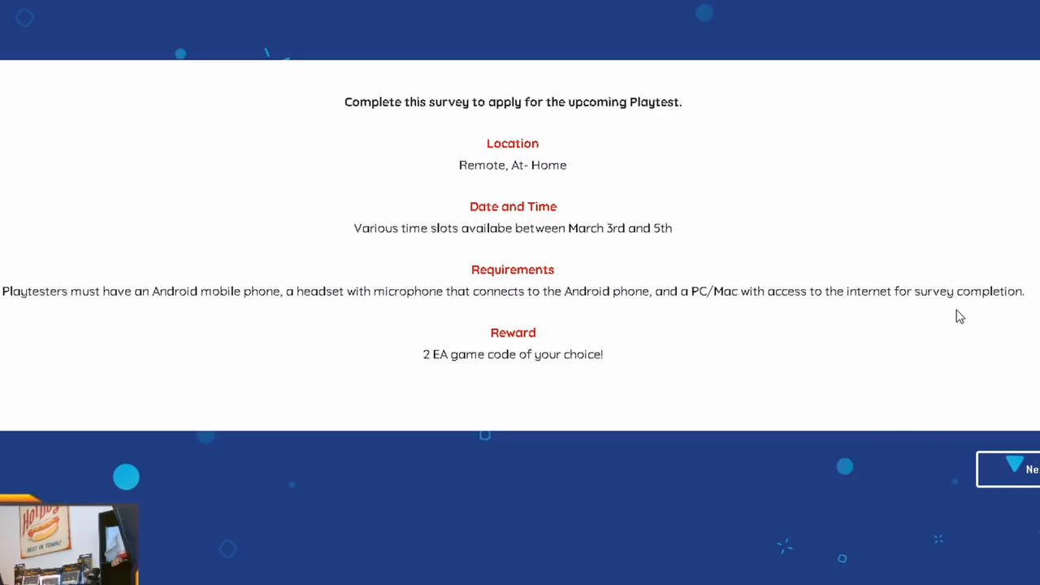
{"action": "mouse_move", "coordinate": [727, 318]}
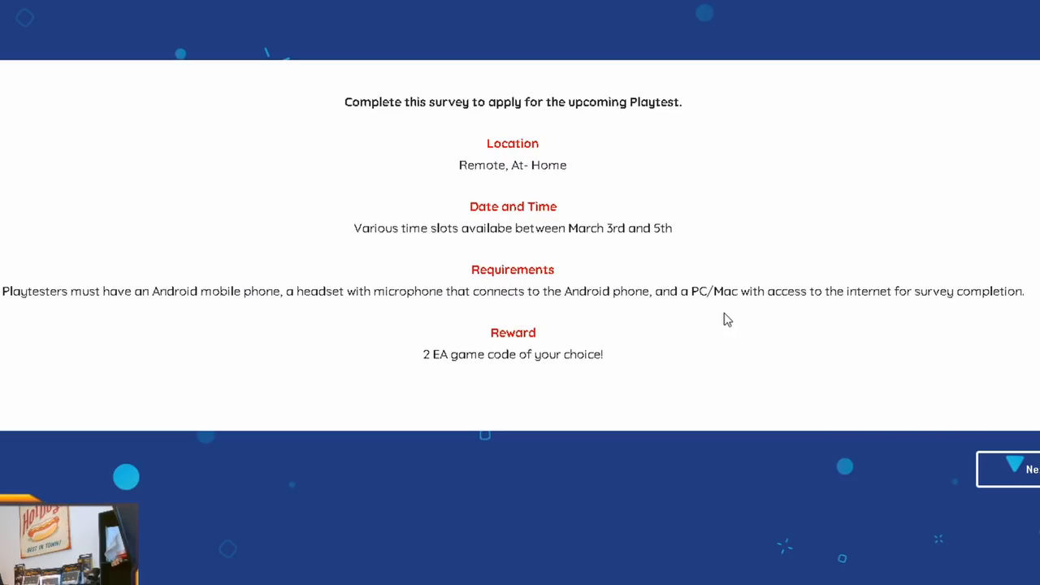
{"action": "mouse_move", "coordinate": [513, 329]}
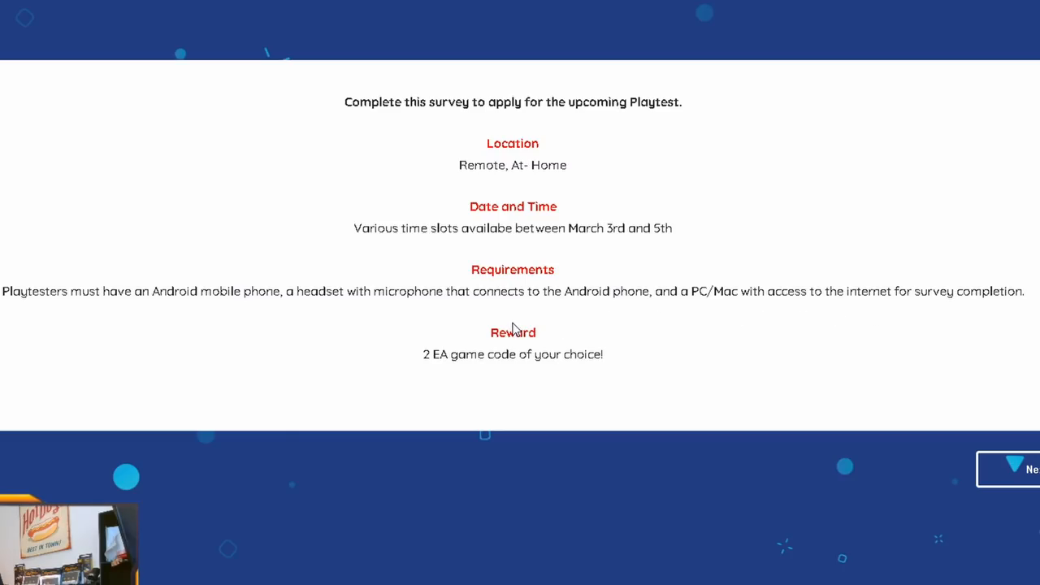
{"action": "mouse_move", "coordinate": [442, 353]}
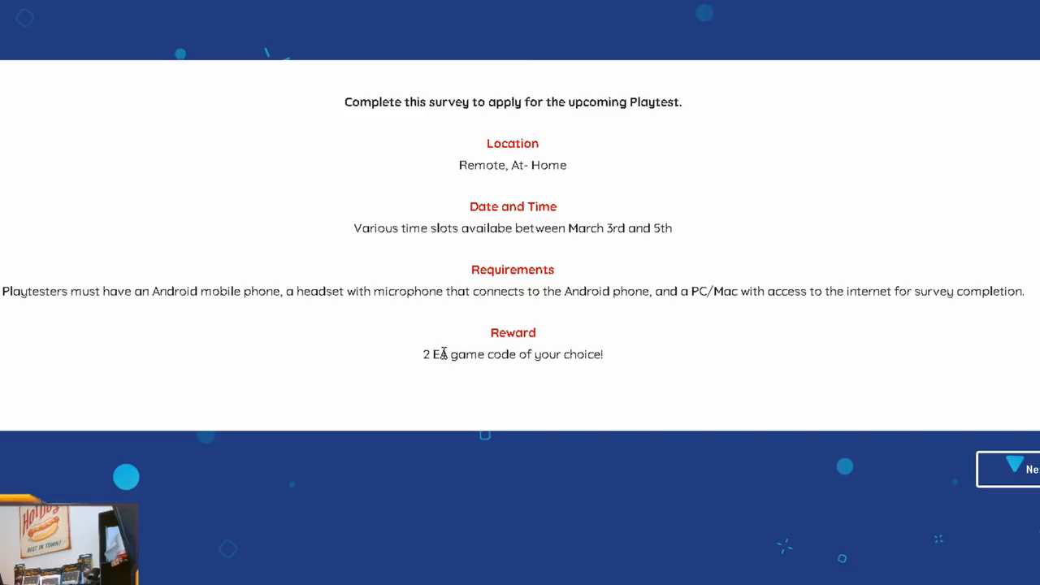
{"action": "mouse_move", "coordinate": [451, 352]}
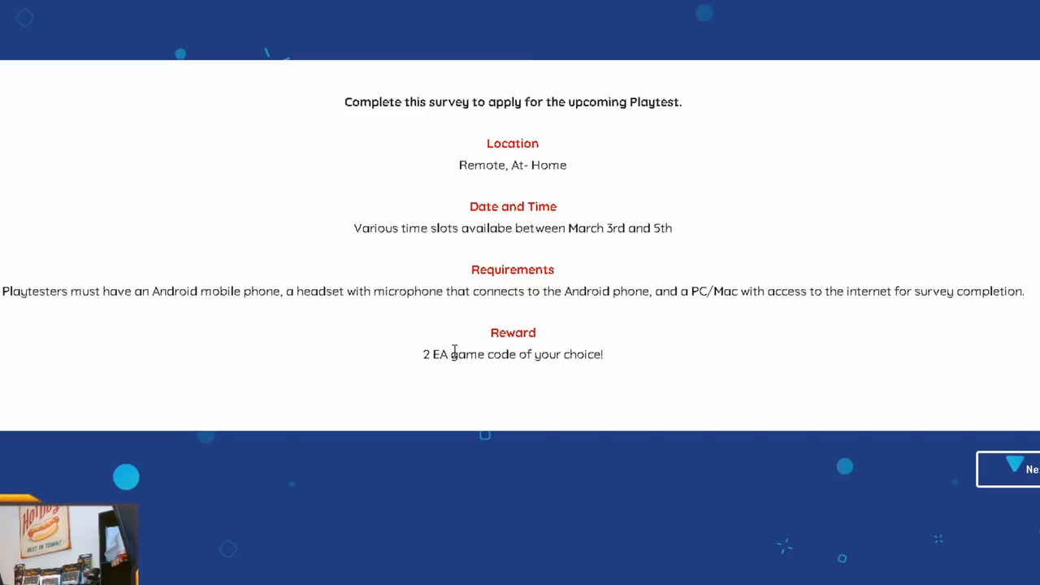
{"action": "mouse_move", "coordinate": [1003, 471]}
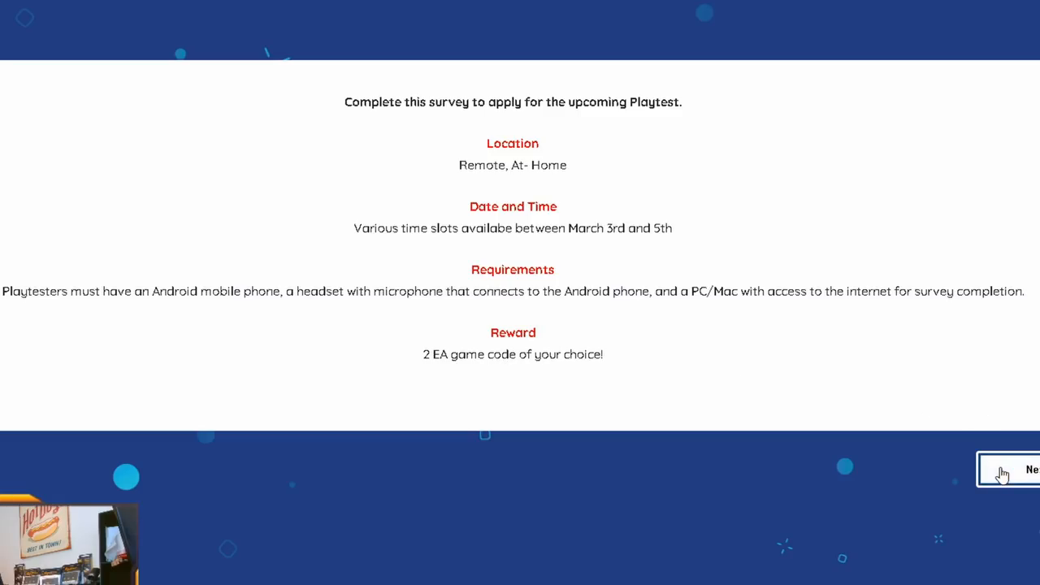
- Continue past the intro and answer USA for 'Where do you currently live?'
{"action": "left_click", "coordinate": [1007, 470]}
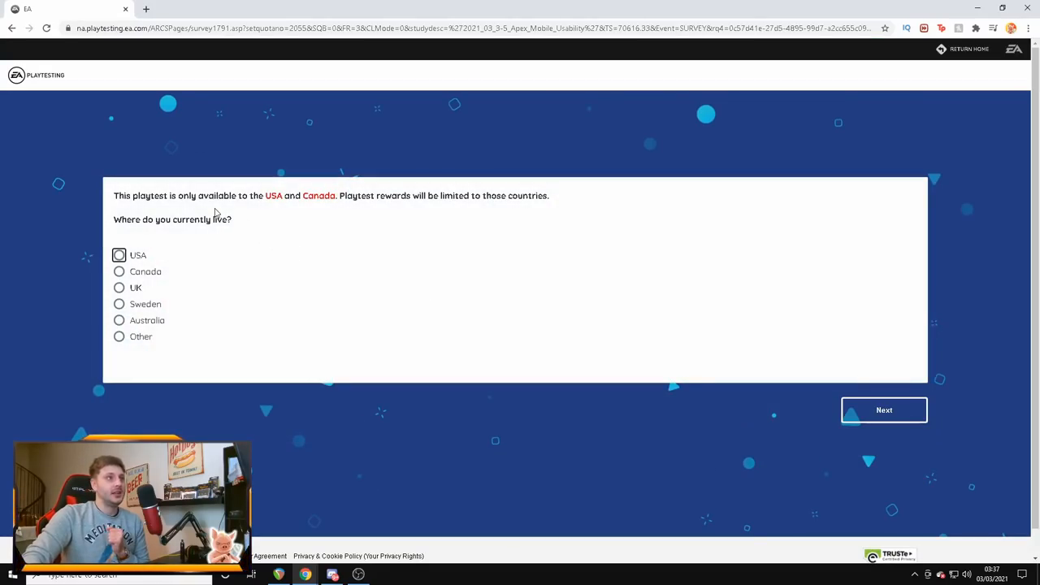
{"action": "mouse_move", "coordinate": [311, 213]}
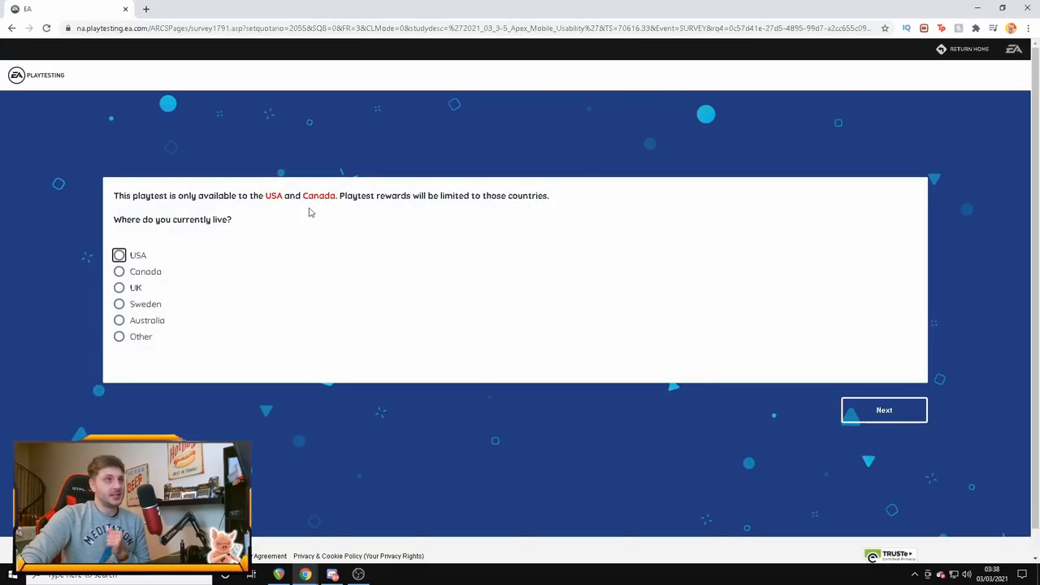
{"action": "mouse_move", "coordinate": [467, 210]}
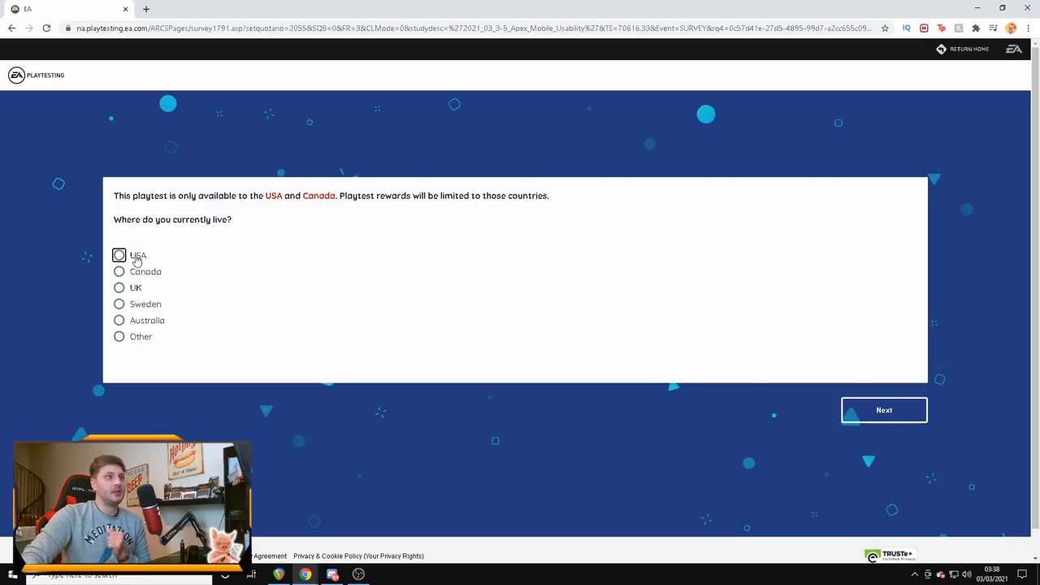
{"action": "left_click", "coordinate": [118, 255]}
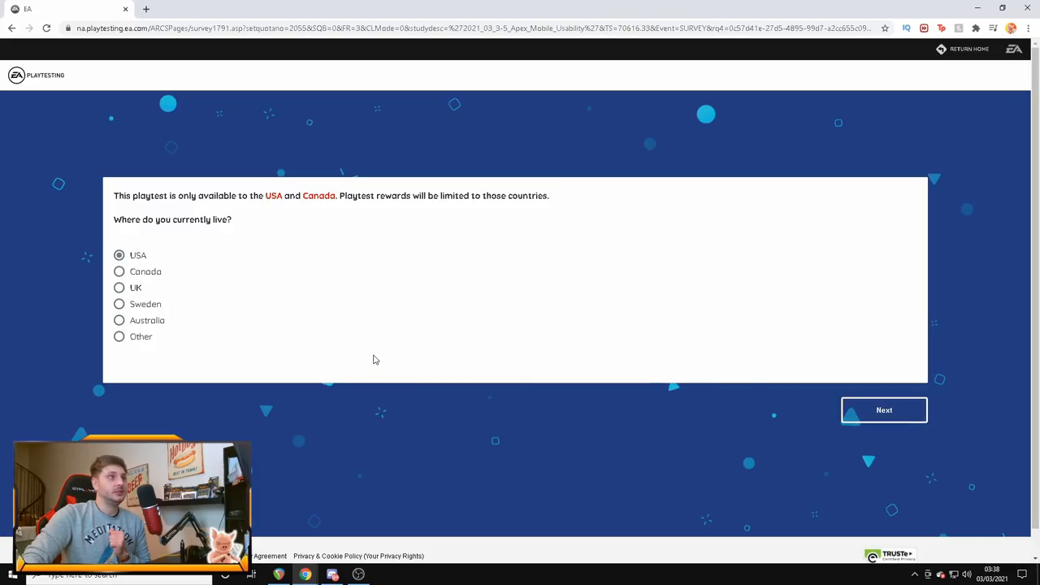
{"action": "left_click", "coordinate": [884, 410]}
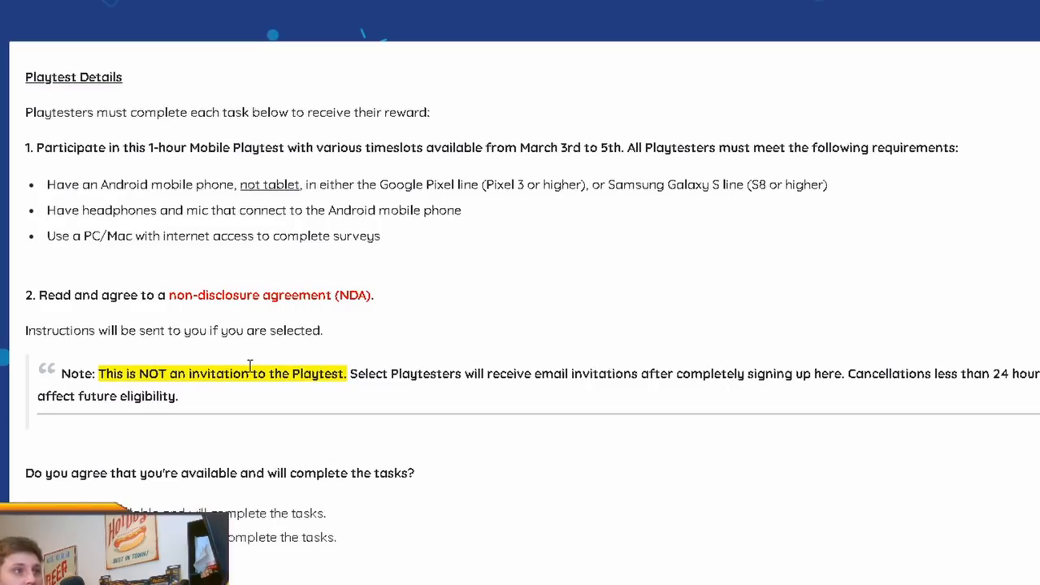
{"action": "mouse_move", "coordinate": [286, 362]}
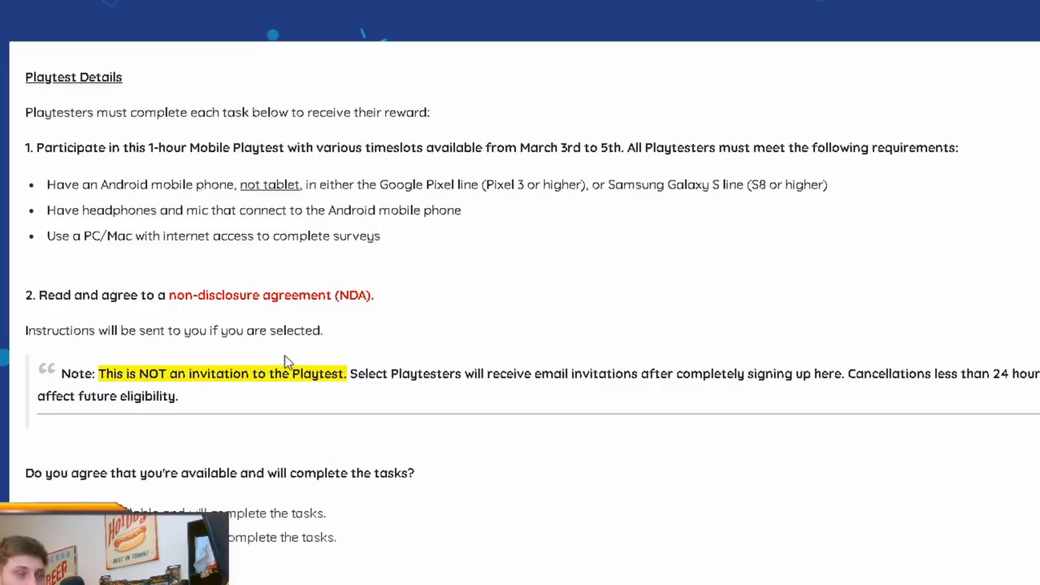
{"action": "mouse_move", "coordinate": [398, 333]}
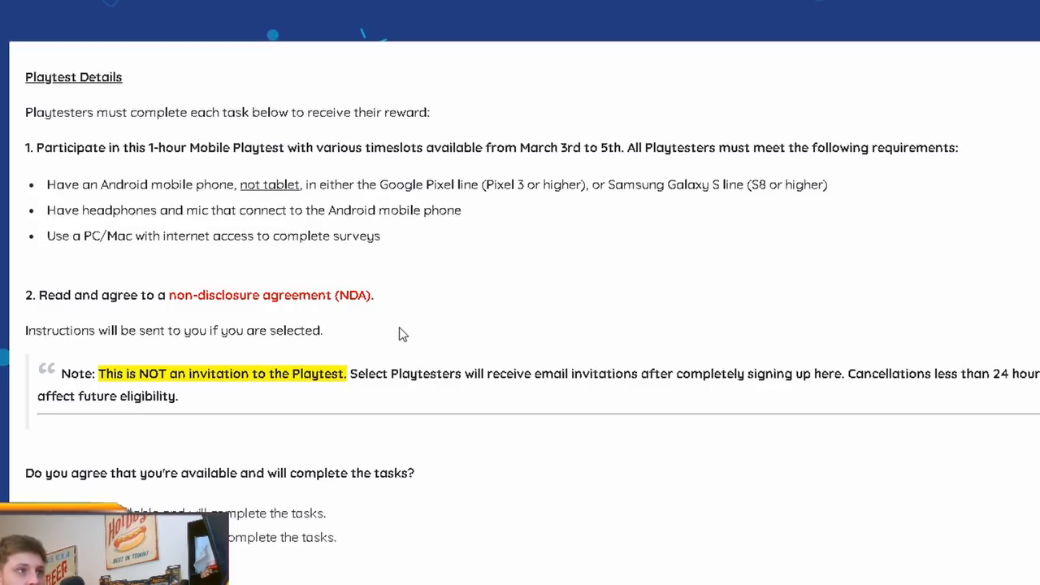
{"action": "mouse_move", "coordinate": [330, 401]}
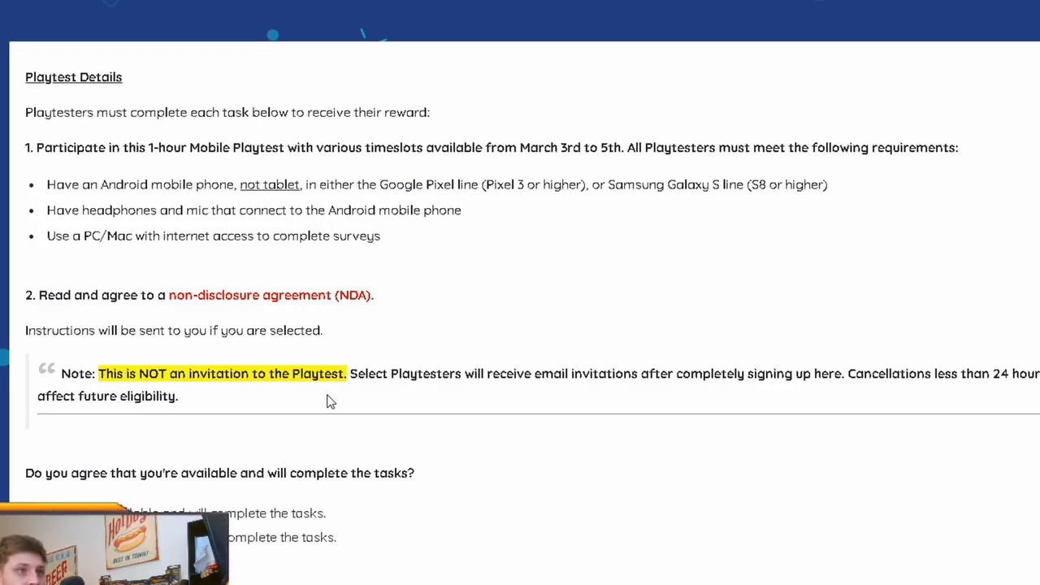
{"action": "mouse_move", "coordinate": [286, 402]}
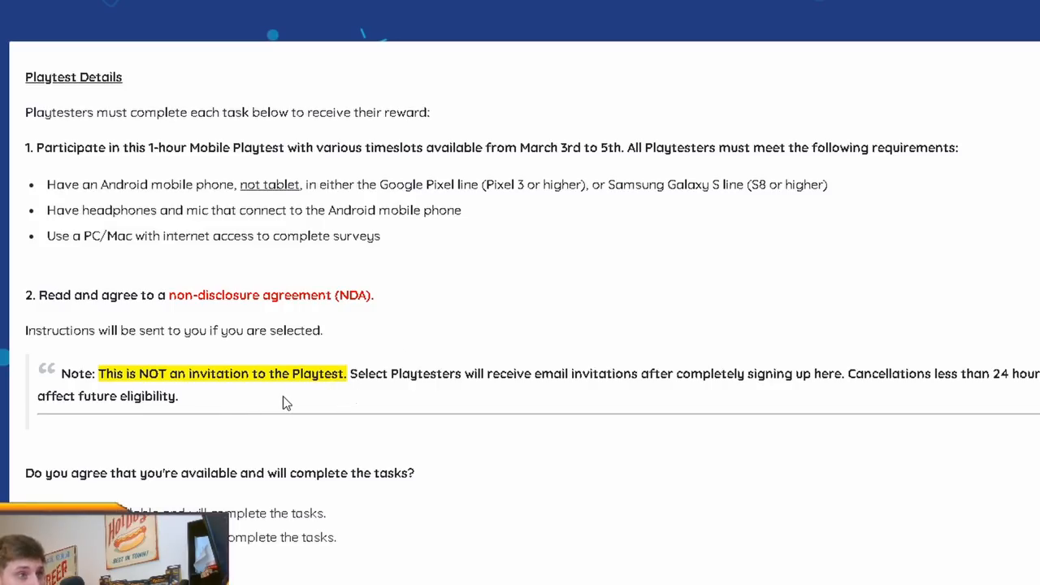
{"action": "mouse_move", "coordinate": [478, 400]}
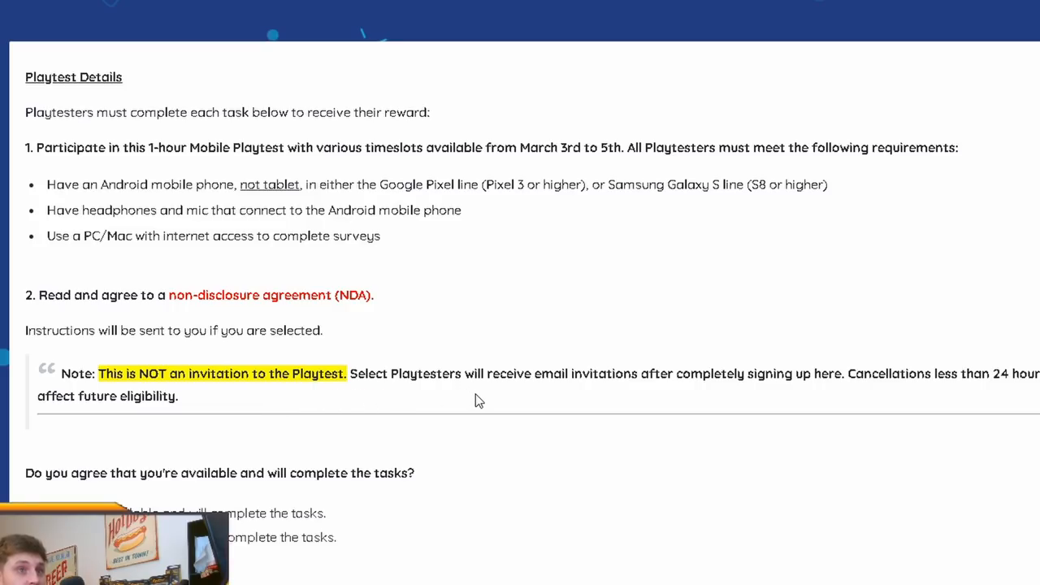
{"action": "mouse_move", "coordinate": [542, 399]}
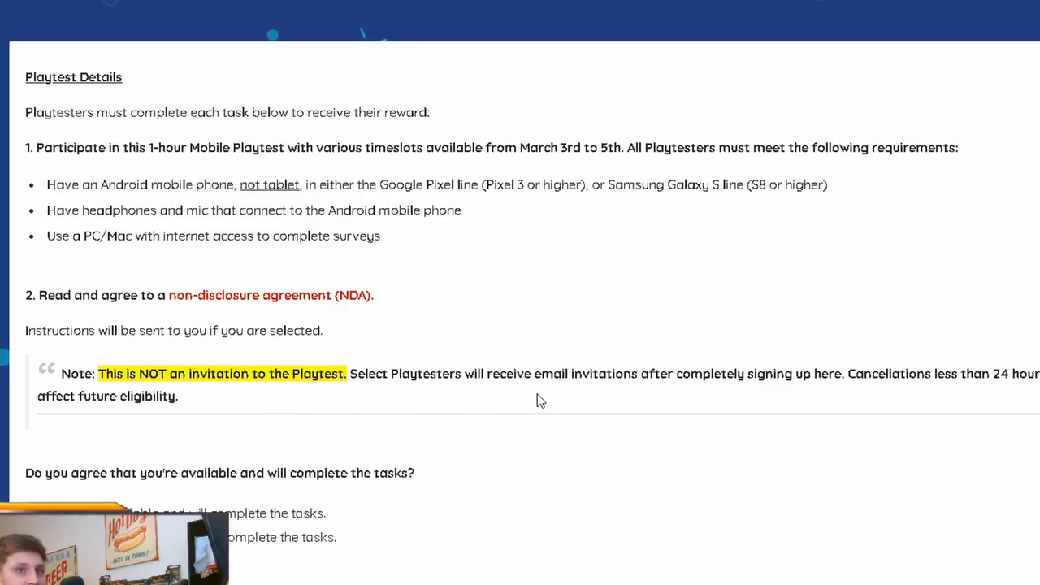
{"action": "mouse_move", "coordinate": [969, 395]}
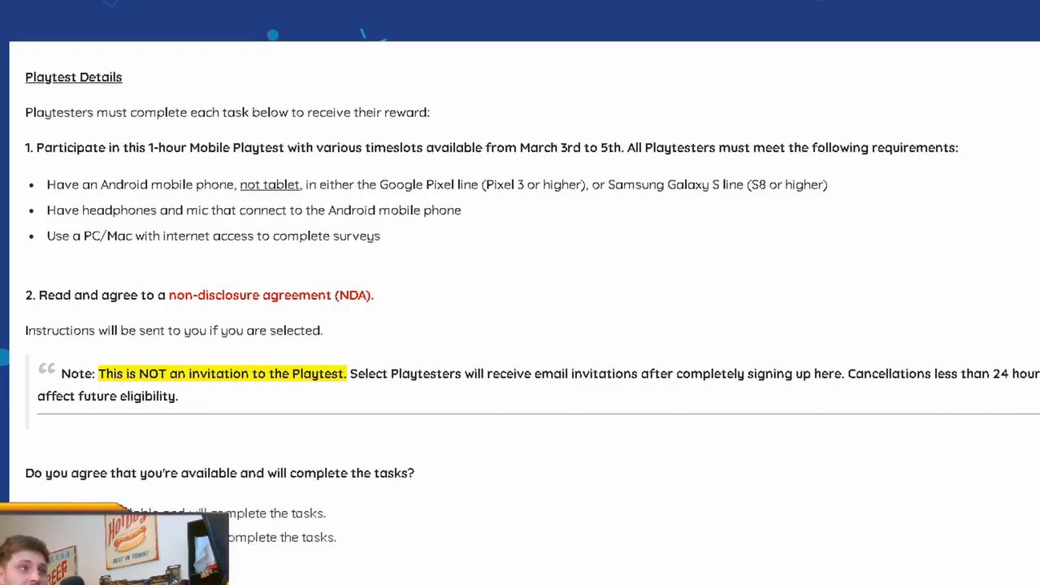
{"action": "mouse_move", "coordinate": [386, 410]}
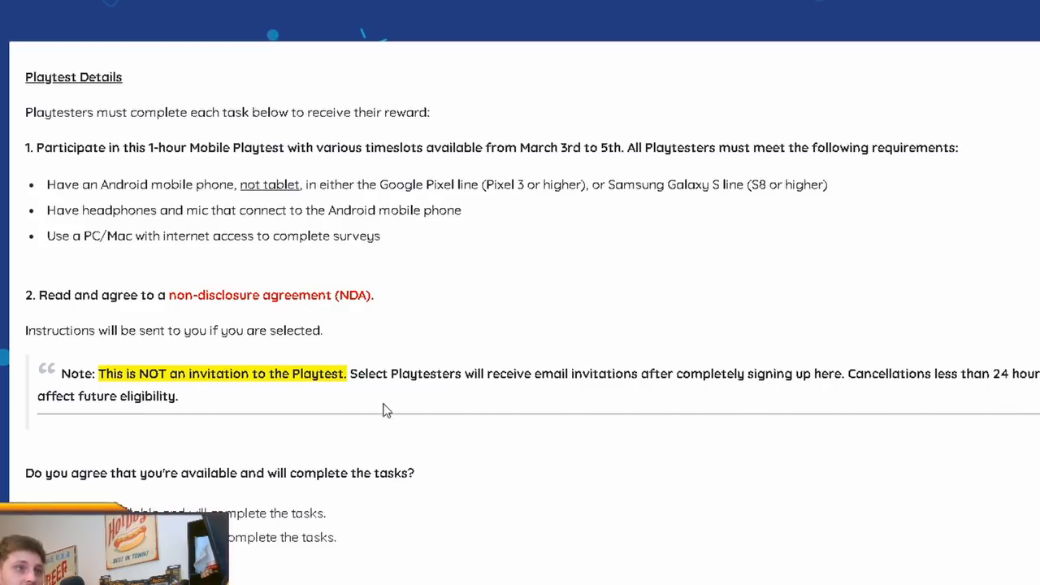
- Choose 'Yes, I am available and will complete the tasks' on Playtest Details
{"action": "scroll", "scroll_direction": "down", "scroll_amount": 3}
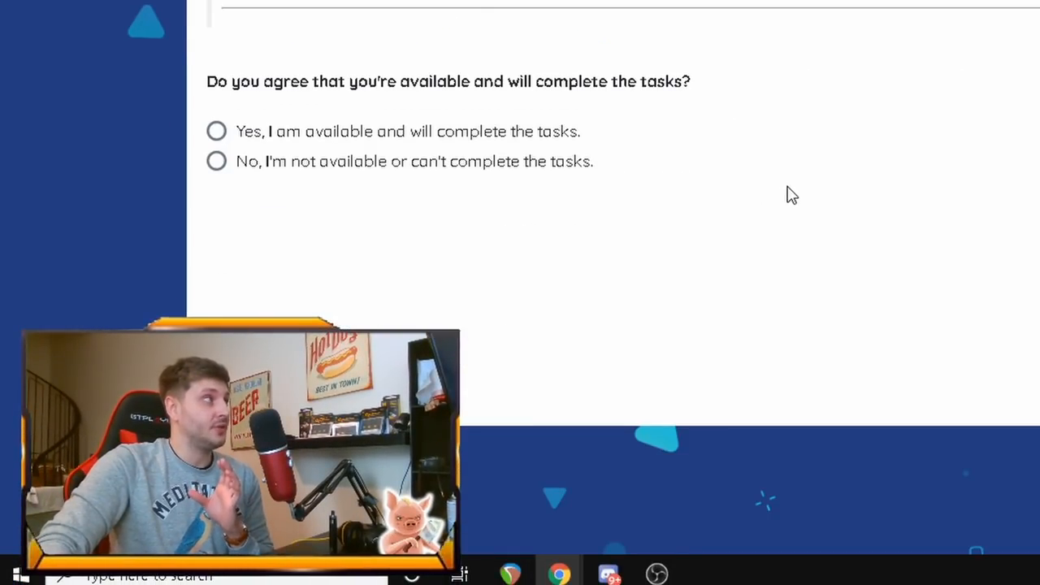
{"action": "scroll", "scroll_direction": "up", "scroll_amount": 3}
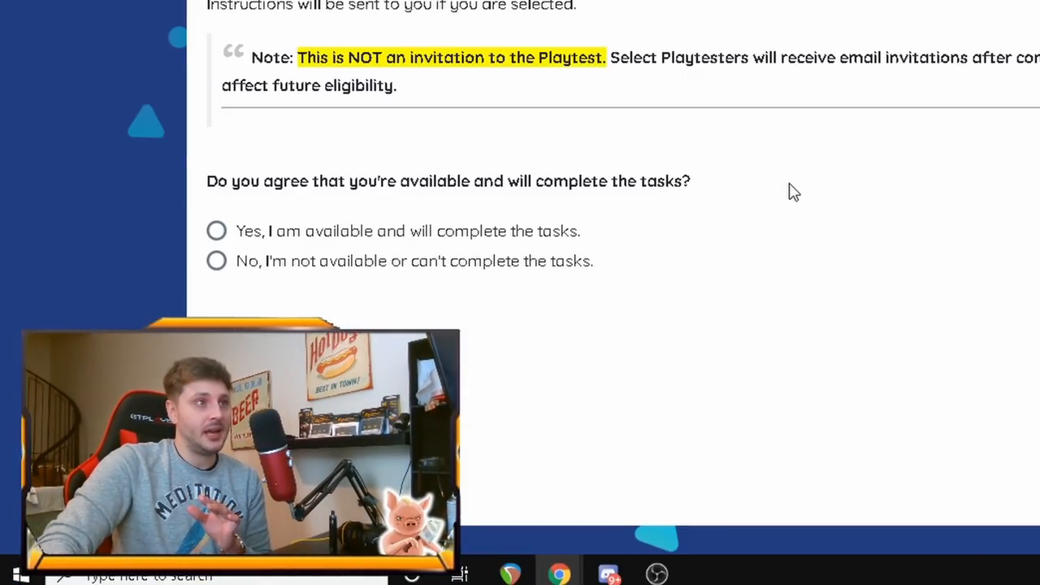
{"action": "left_click", "coordinate": [216, 230]}
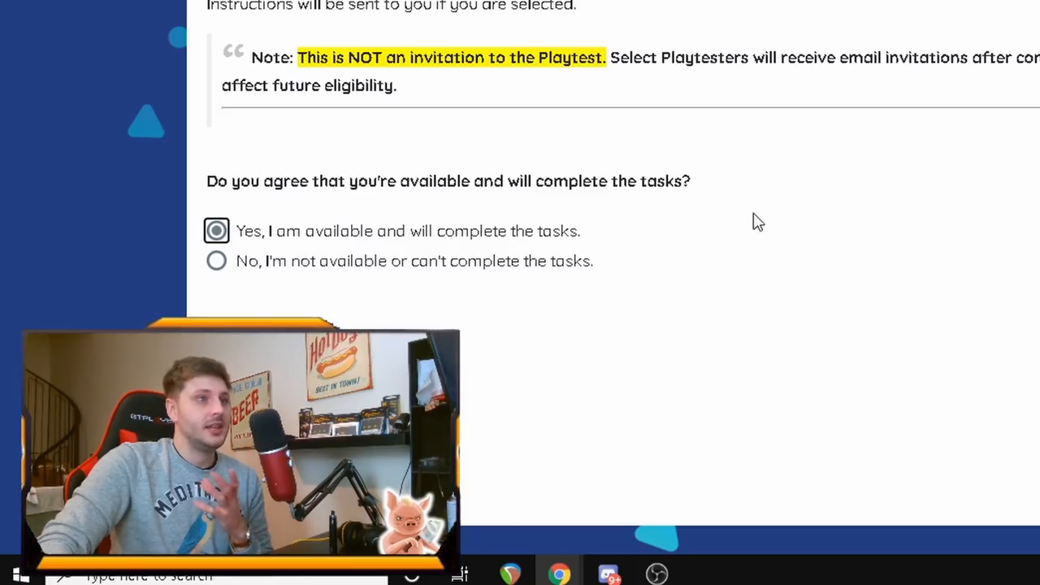
{"action": "scroll", "scroll_direction": "down", "scroll_amount": 3}
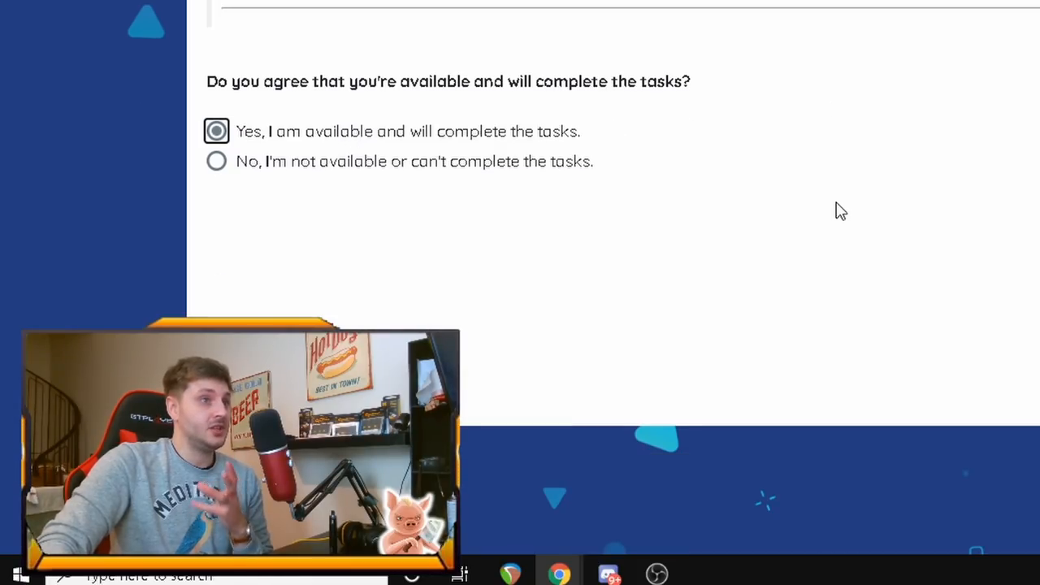
{"action": "scroll", "scroll_direction": "down", "scroll_amount": 3}
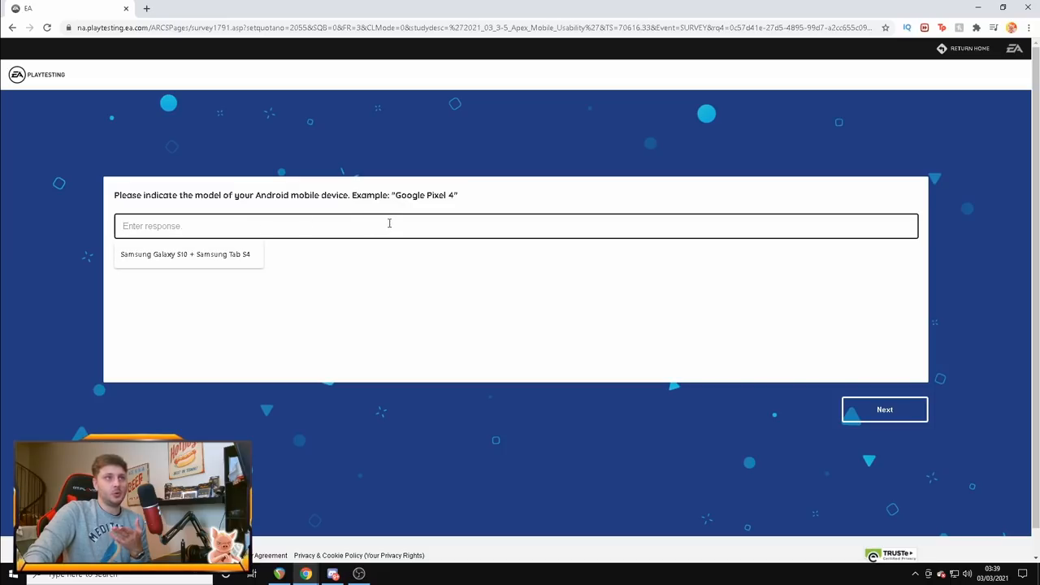
- Enter 'Samsung Galaxy S10 + Samsung Tab S4' as the Android device model and continue
{"action": "left_click", "coordinate": [185, 253]}
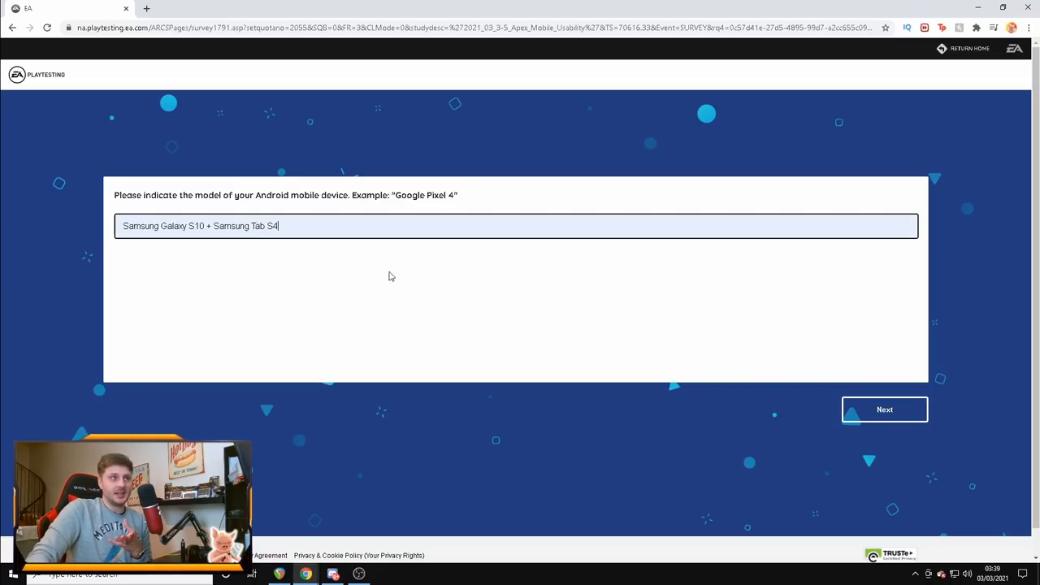
{"action": "left_click", "coordinate": [884, 409]}
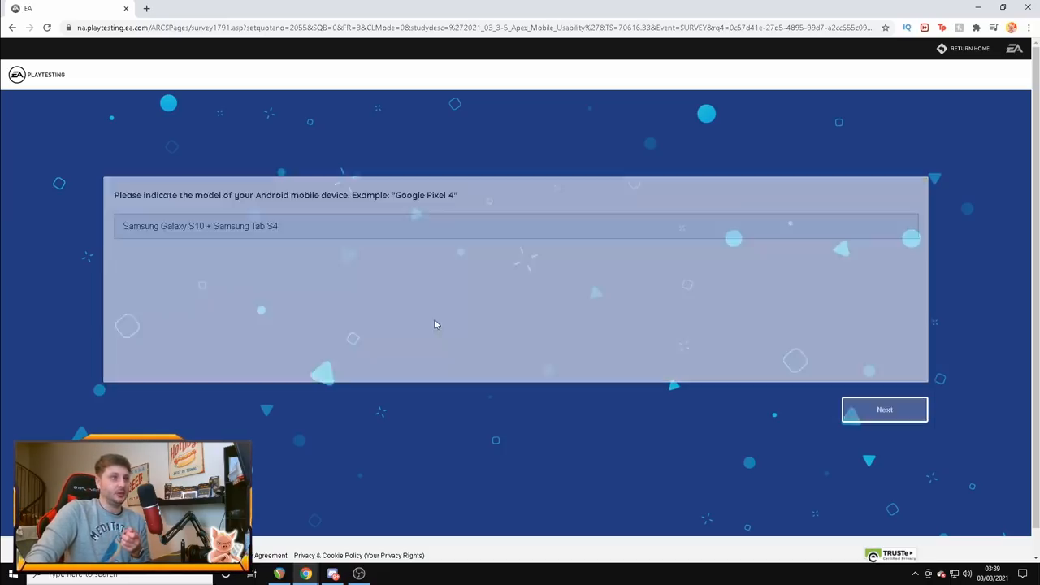
{"action": "left_click", "coordinate": [884, 408]}
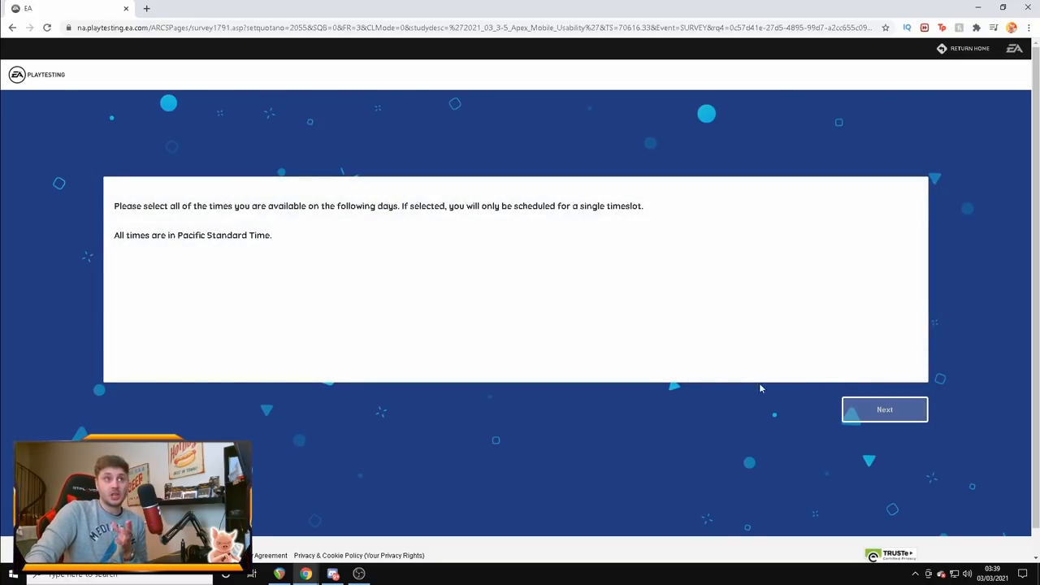
- Tick the available time slots for Wednesday, Thursday and Friday
{"action": "left_click", "coordinate": [884, 409]}
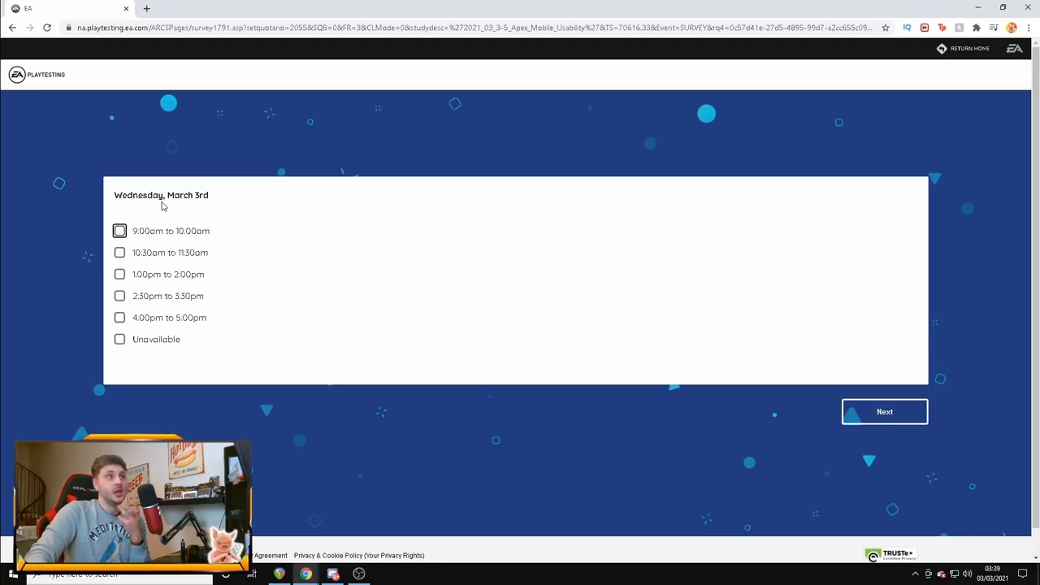
{"action": "left_click", "coordinate": [119, 231]}
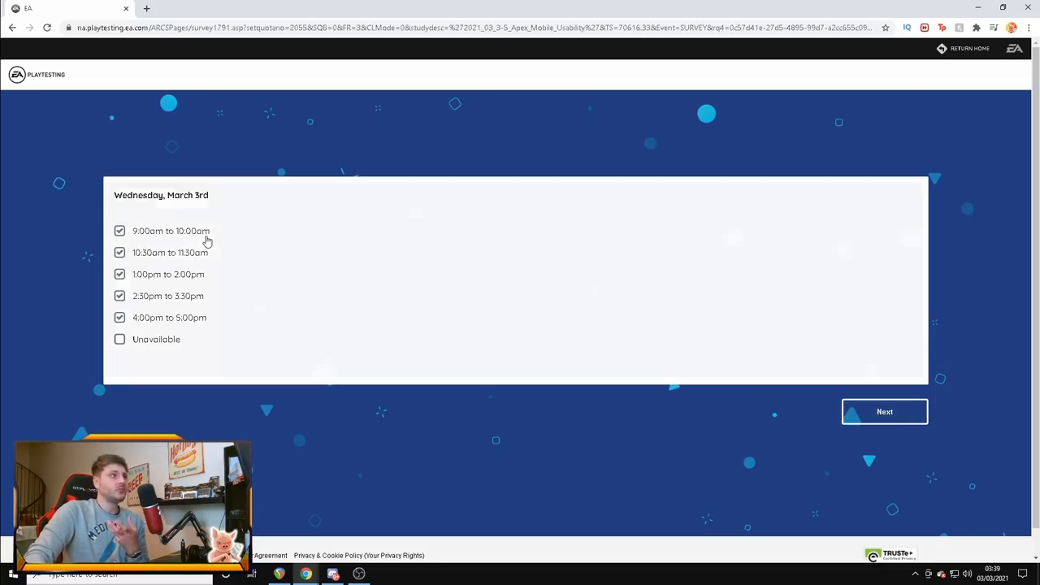
{"action": "left_click", "coordinate": [884, 411]}
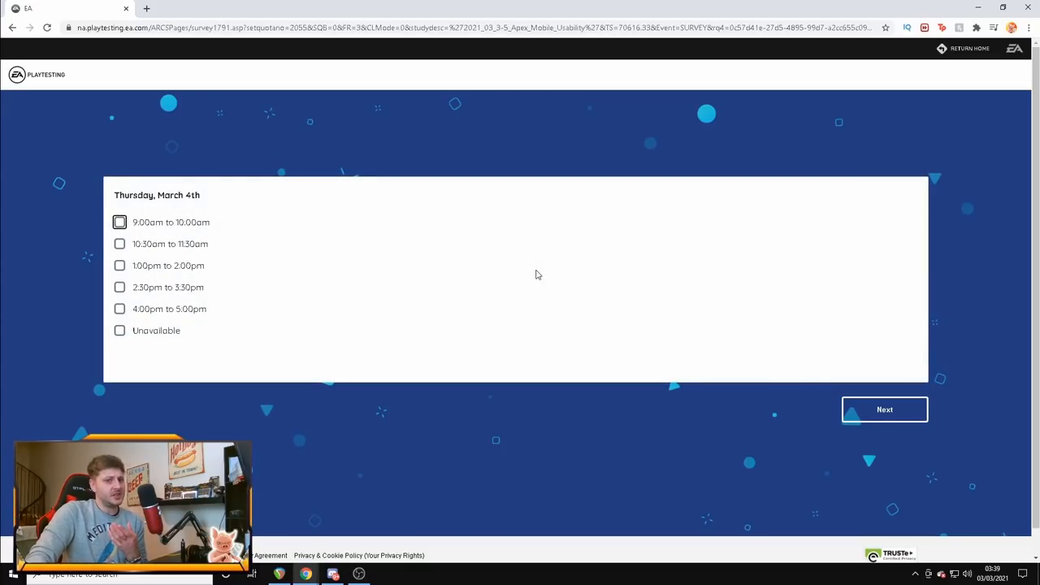
{"action": "left_click", "coordinate": [120, 222]}
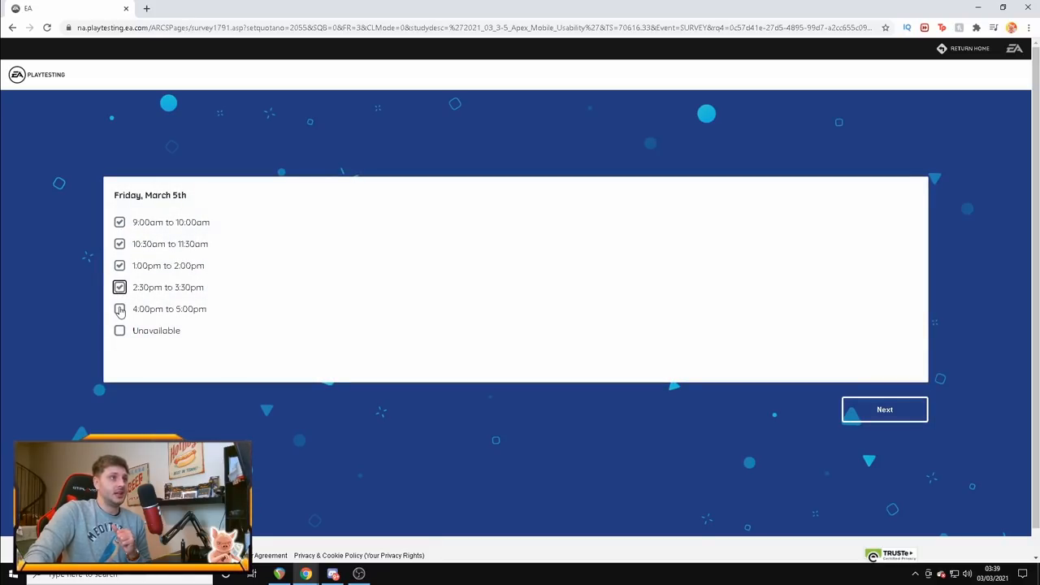
{"action": "left_click", "coordinate": [884, 408]}
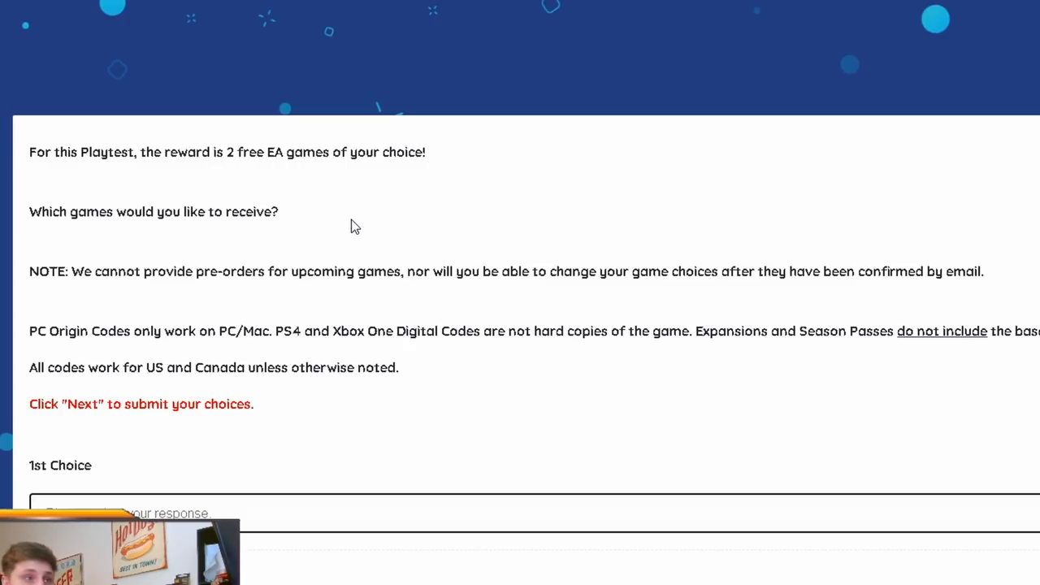
- Scroll down the reward games page
{"action": "scroll", "scroll_direction": "down", "scroll_amount": 3}
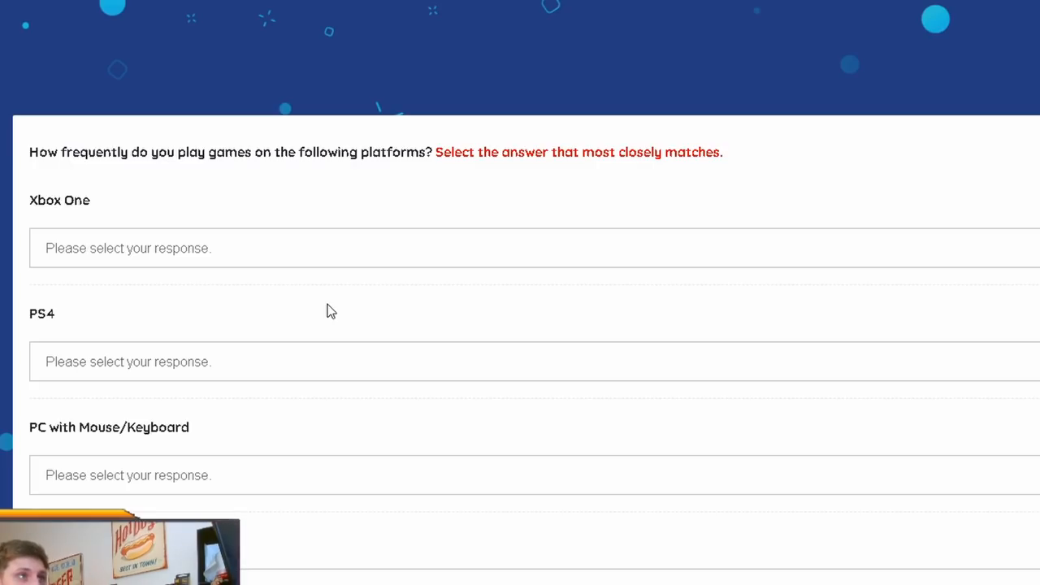
- Set play frequency to 'Every day' for Xbox One through PC with Mouse/Keyboard
{"action": "left_click", "coordinate": [532, 247]}
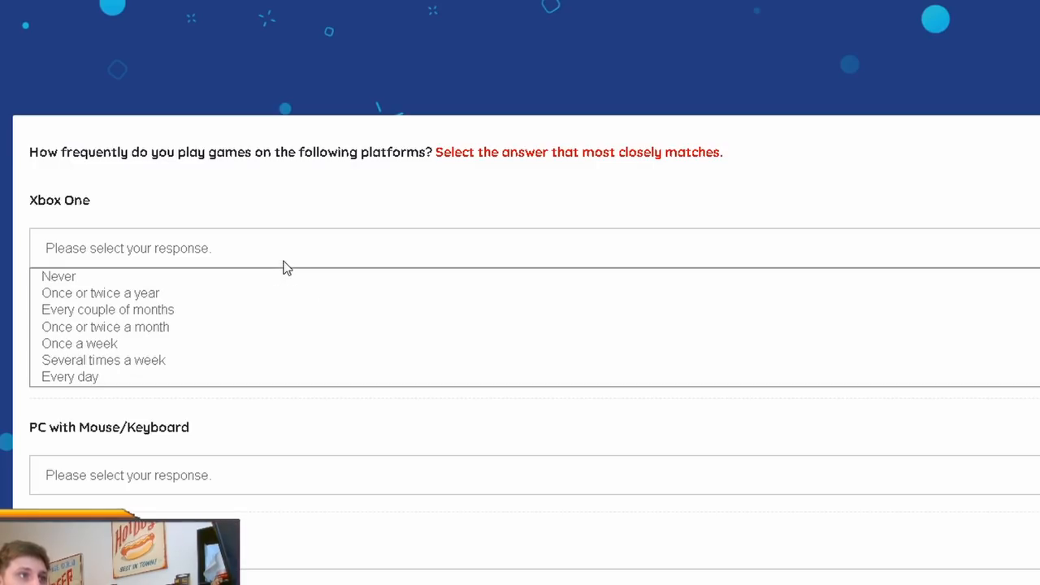
{"action": "left_click", "coordinate": [70, 376]}
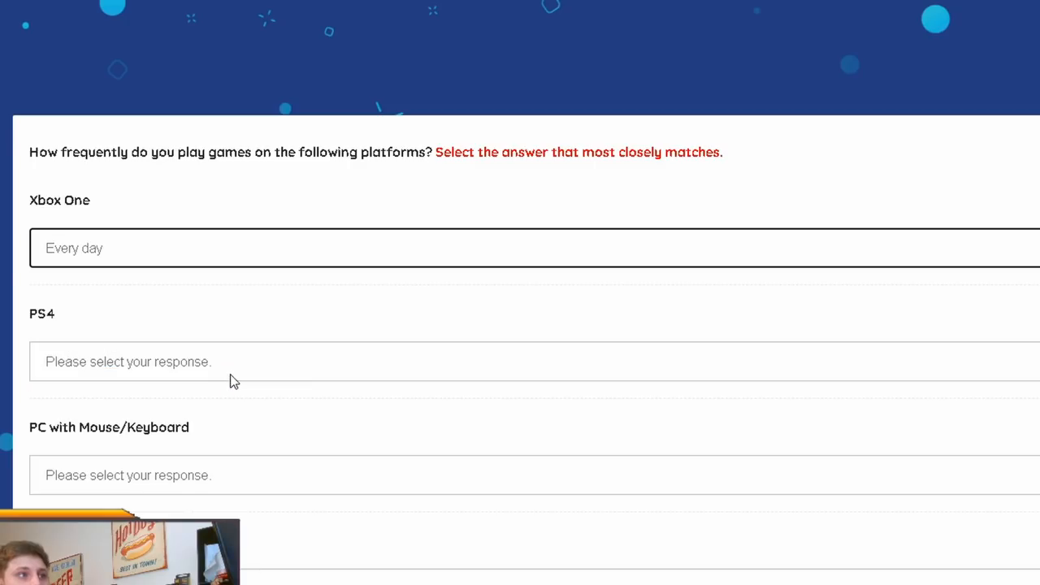
{"action": "scroll", "scroll_direction": "down", "scroll_amount": 3}
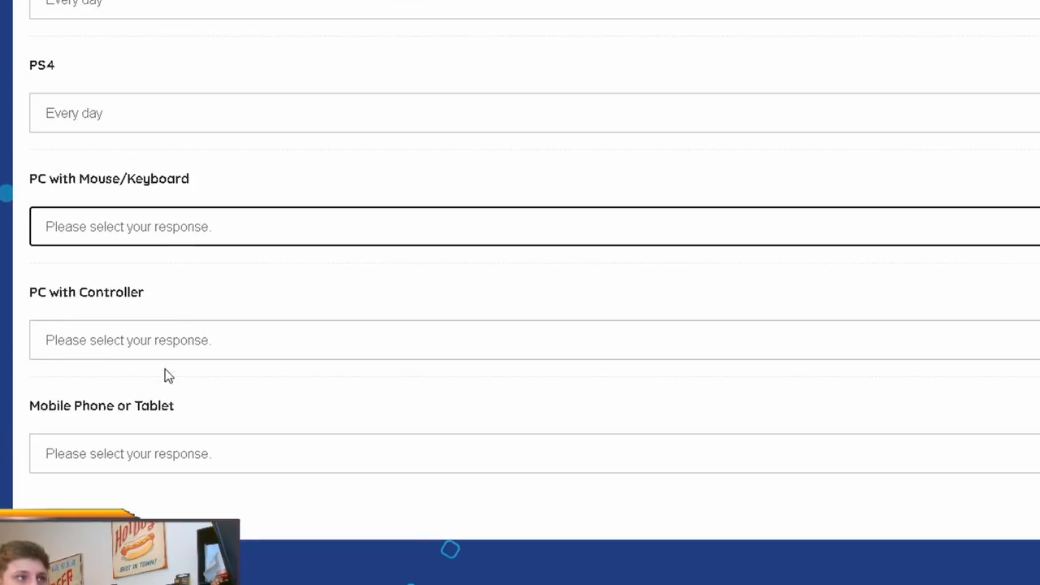
{"action": "left_click", "coordinate": [528, 340]}
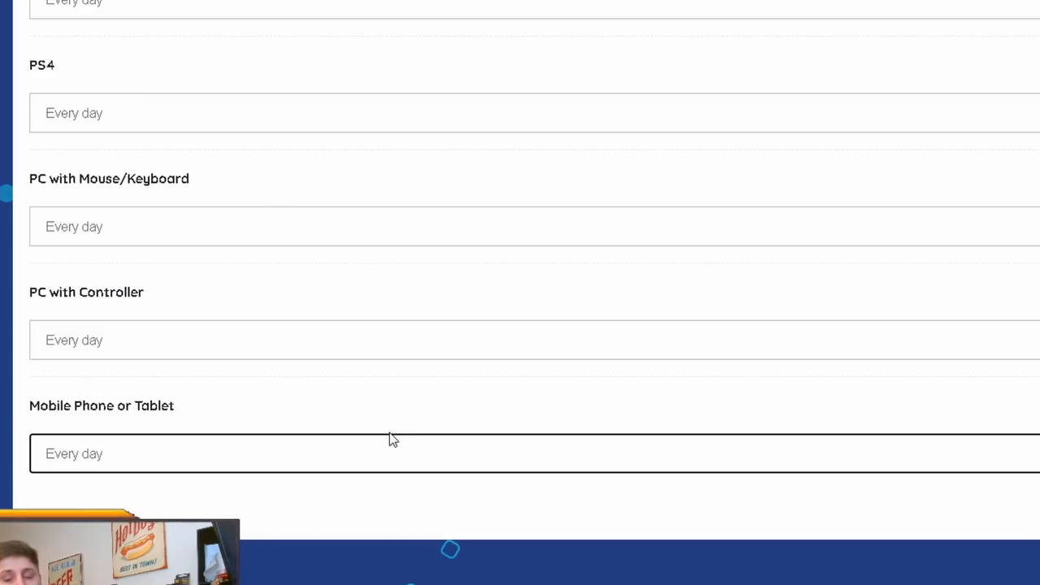
{"action": "mouse_move", "coordinate": [445, 415]}
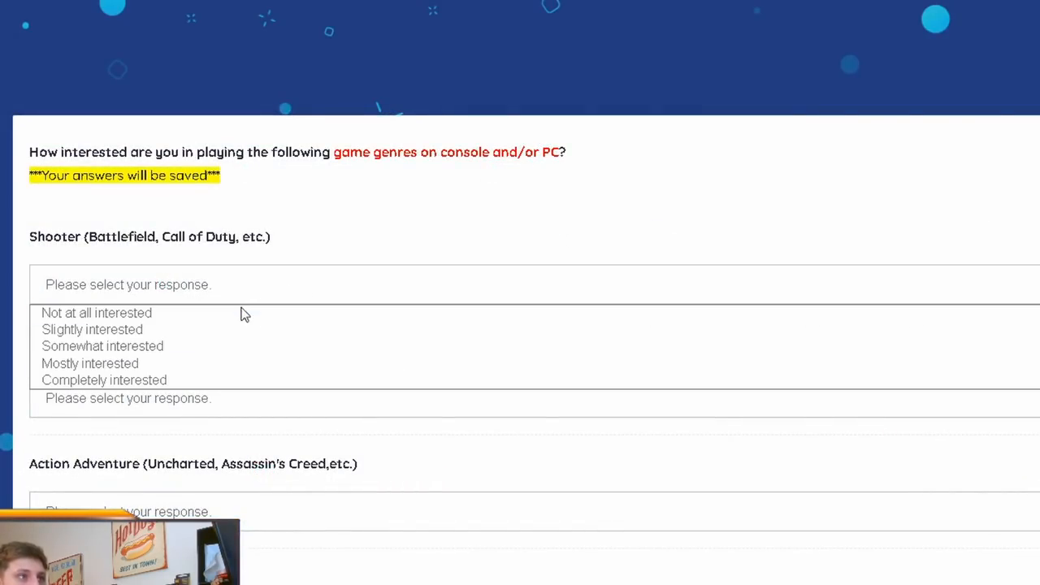
- Rate Shooter and the mobile genres, including Adventure, as 'Completely interested'
{"action": "left_click", "coordinate": [103, 379]}
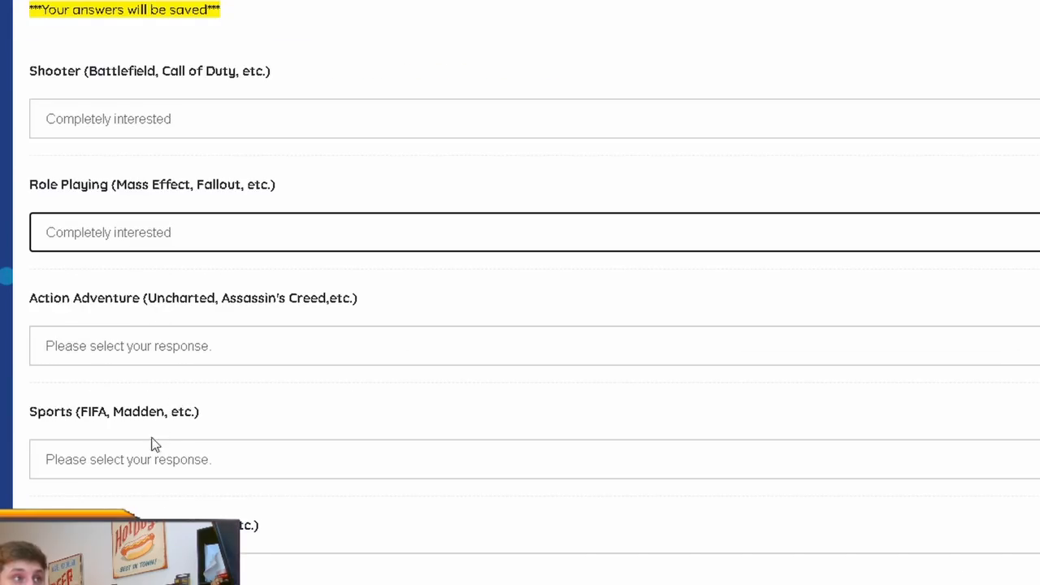
{"action": "scroll", "scroll_direction": "down", "scroll_amount": 3}
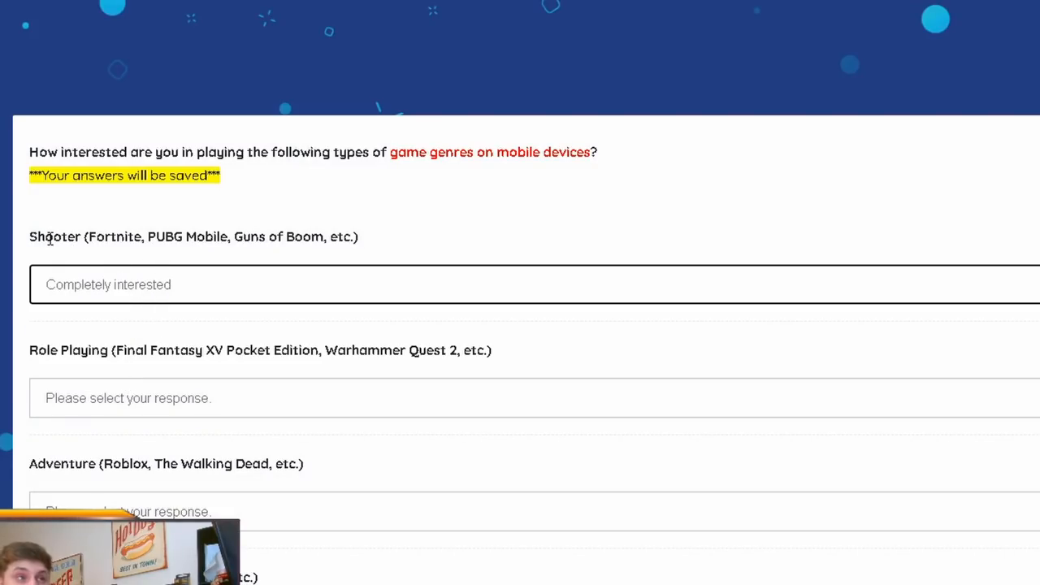
{"action": "scroll", "scroll_direction": "down", "scroll_amount": 3}
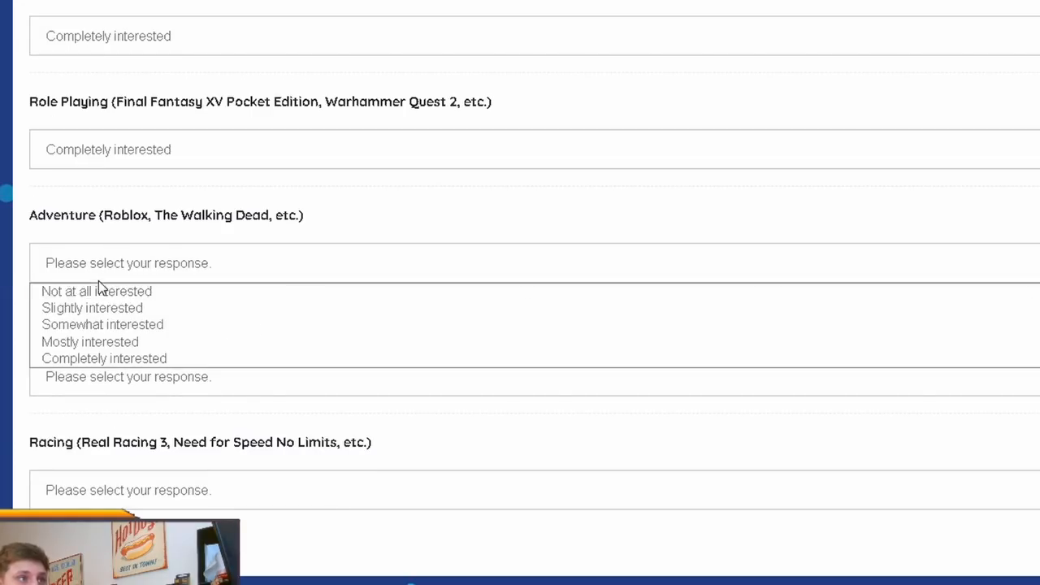
{"action": "left_click", "coordinate": [103, 358]}
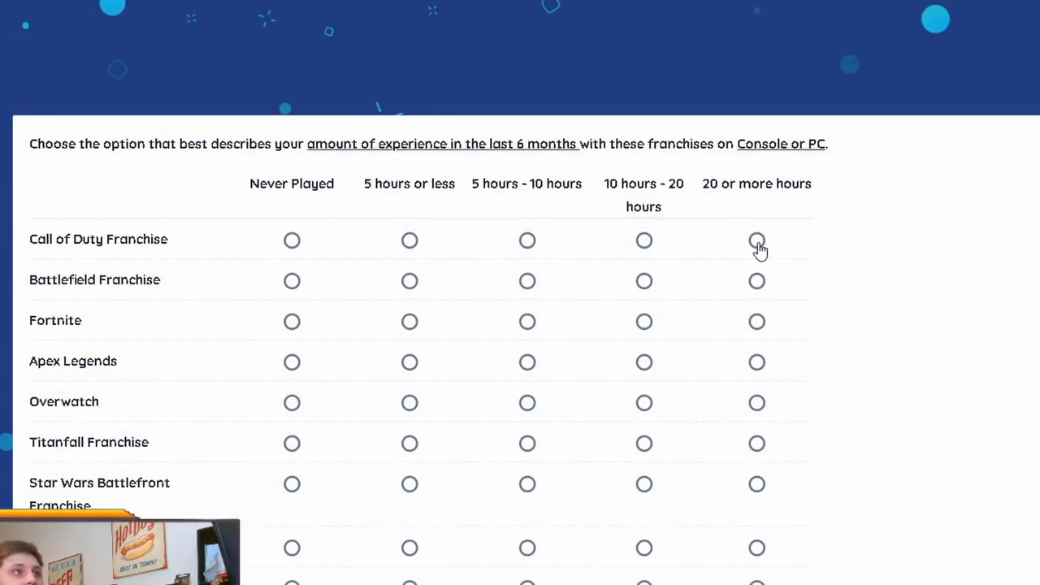
{"action": "mouse_move", "coordinate": [413, 178]}
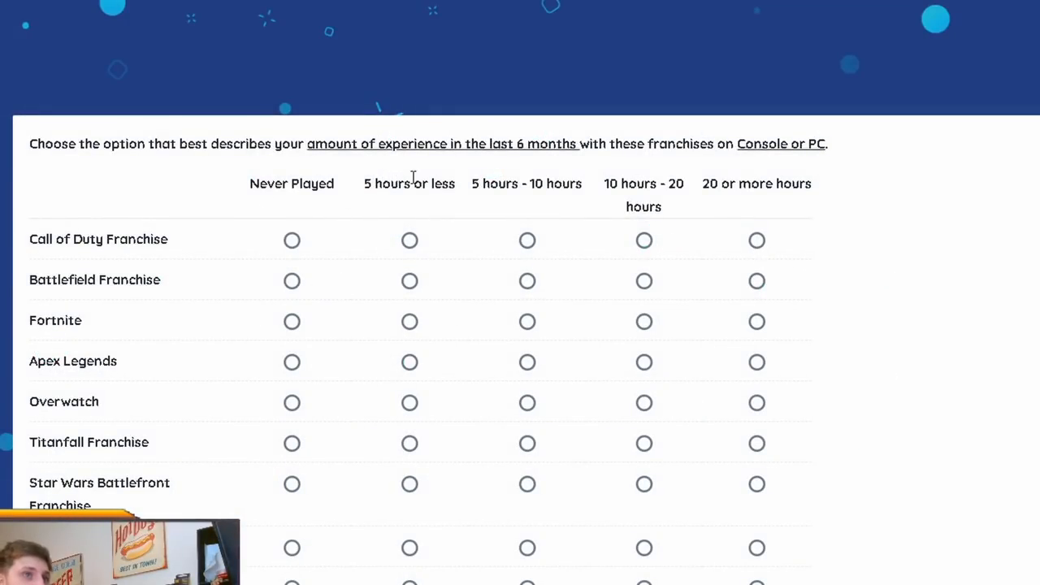
{"action": "mouse_move", "coordinate": [700, 180]}
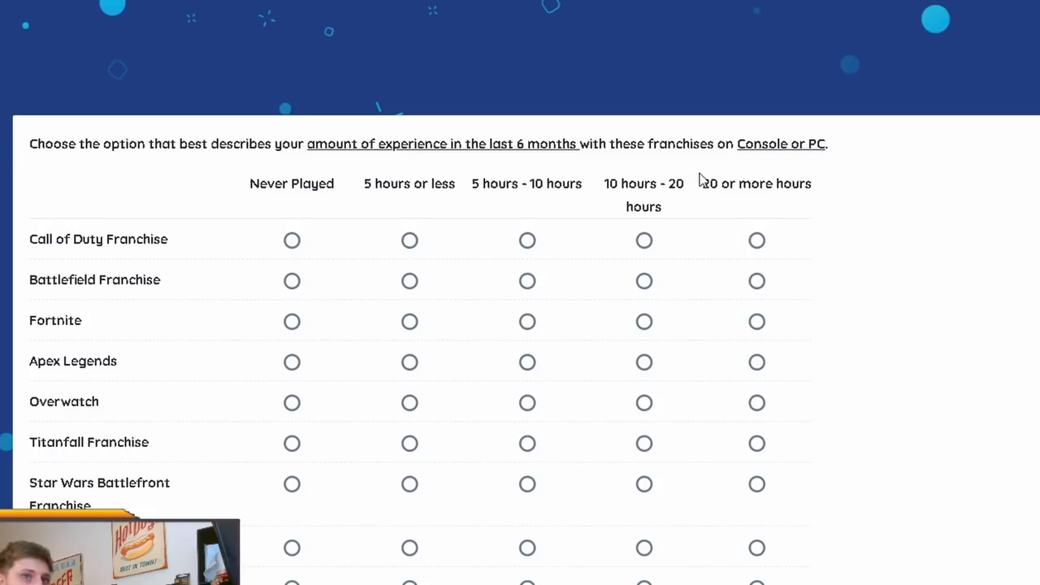
- Mark 20 or more hours for Call of Duty, Star Wars Battlefront, and FIFA Mobile
{"action": "left_click", "coordinate": [757, 280]}
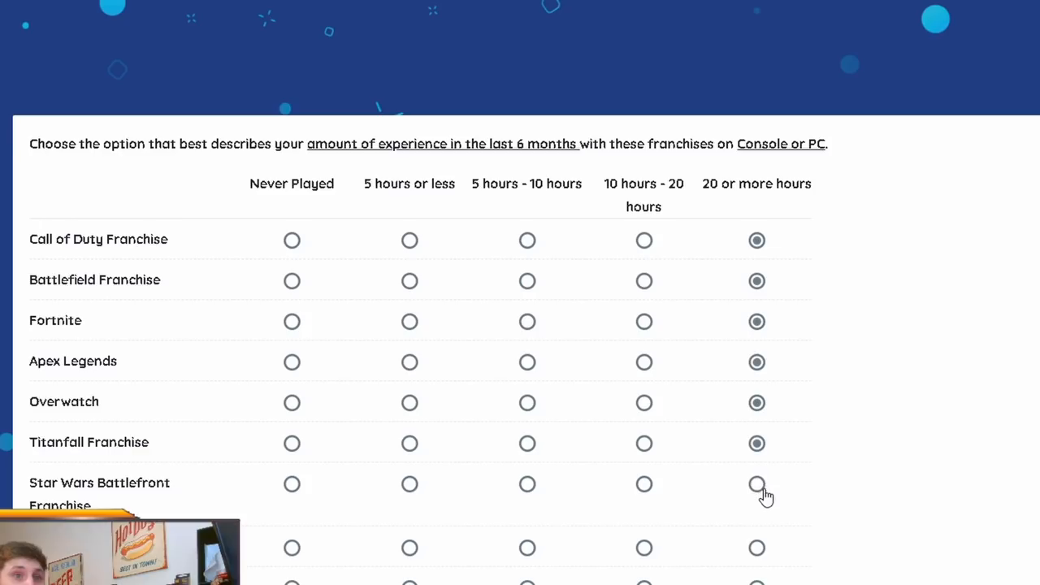
{"action": "left_click", "coordinate": [756, 483]}
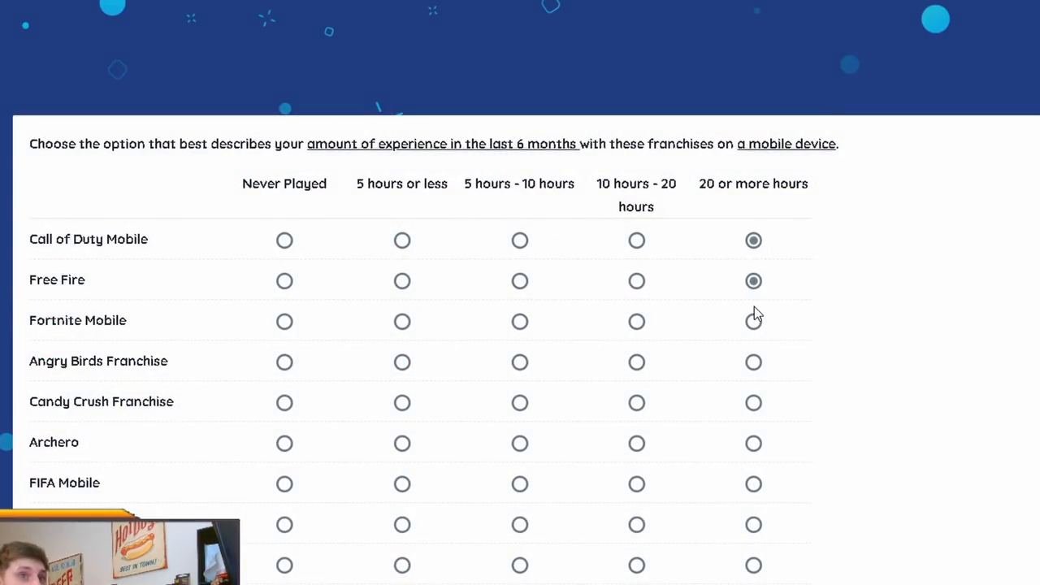
{"action": "scroll", "scroll_direction": "down", "scroll_amount": 3}
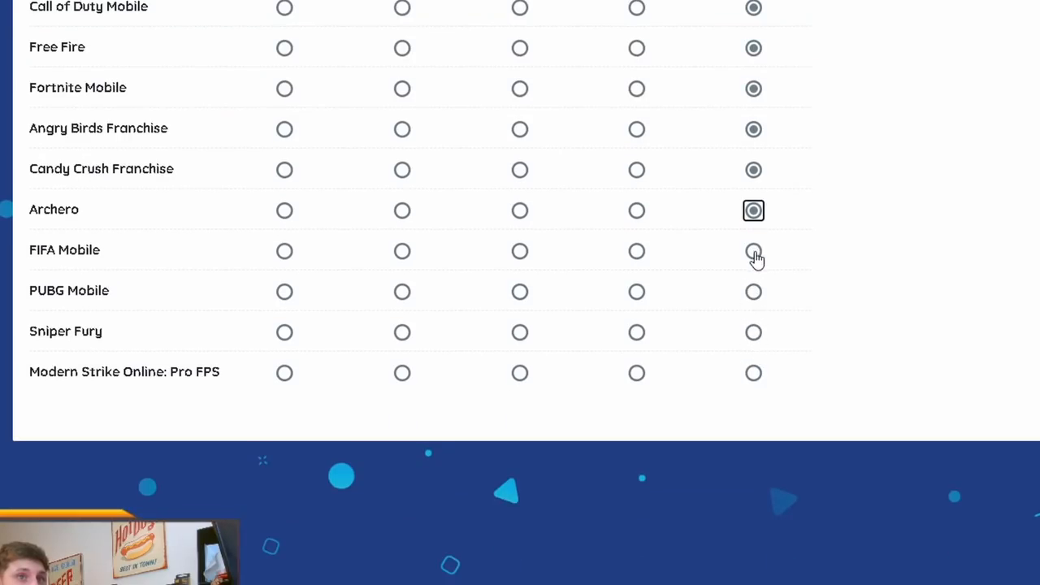
{"action": "left_click", "coordinate": [752, 250]}
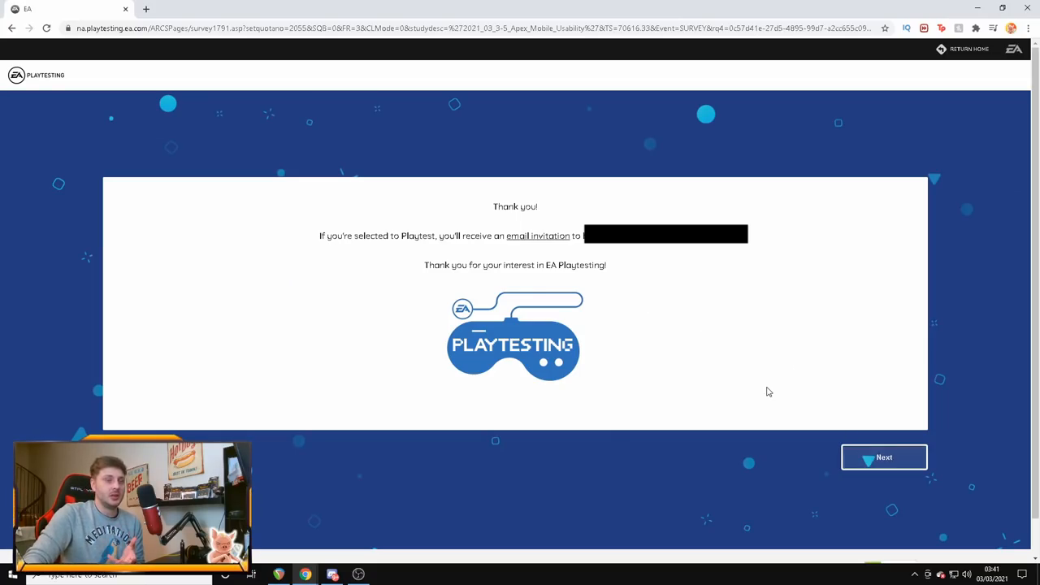
- Continue past the thank-you message and choose to complete the profile later
{"action": "left_click", "coordinate": [883, 456]}
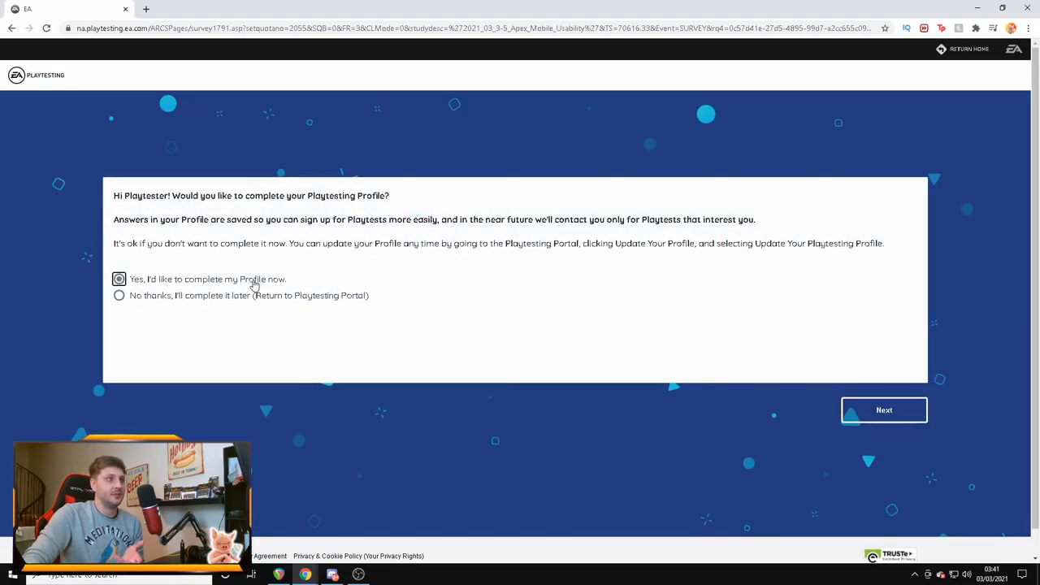
{"action": "left_click", "coordinate": [883, 409]}
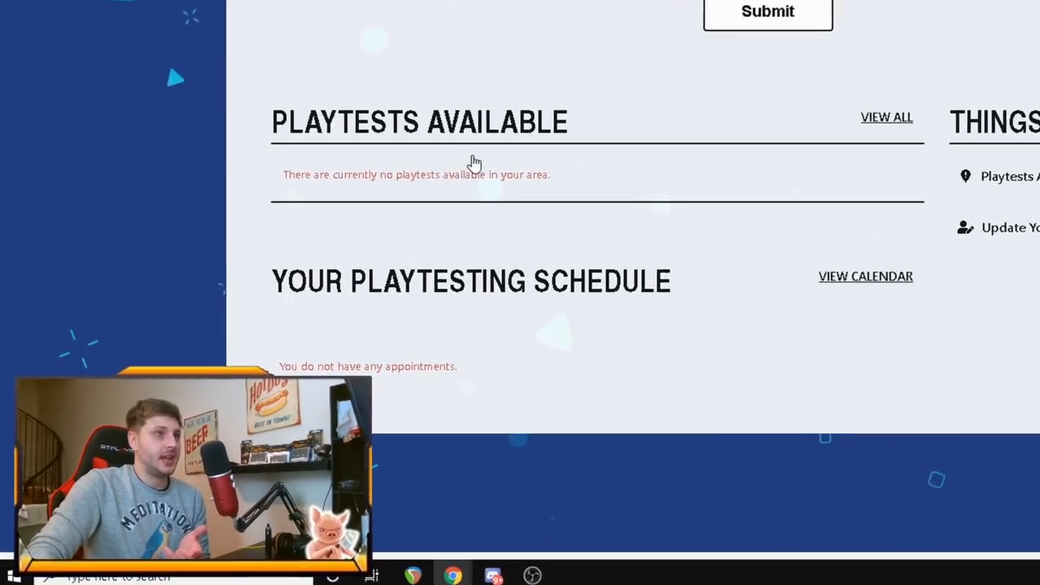
- Scroll the portal home down to the site footer links
{"action": "scroll", "scroll_direction": "down", "scroll_amount": 3}
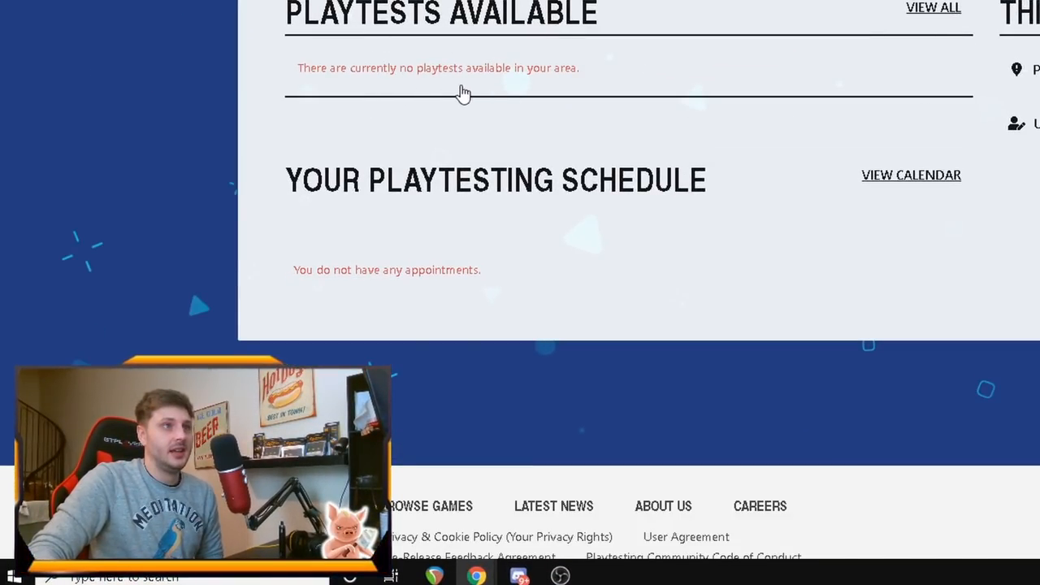
{"action": "mouse_move", "coordinate": [581, 87]}
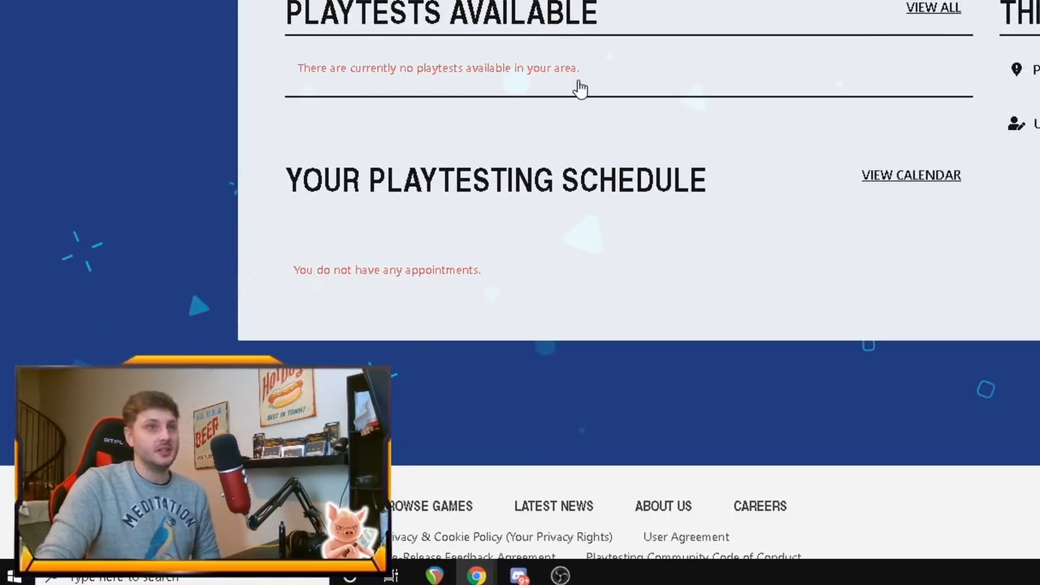
{"action": "mouse_move", "coordinate": [577, 53]}
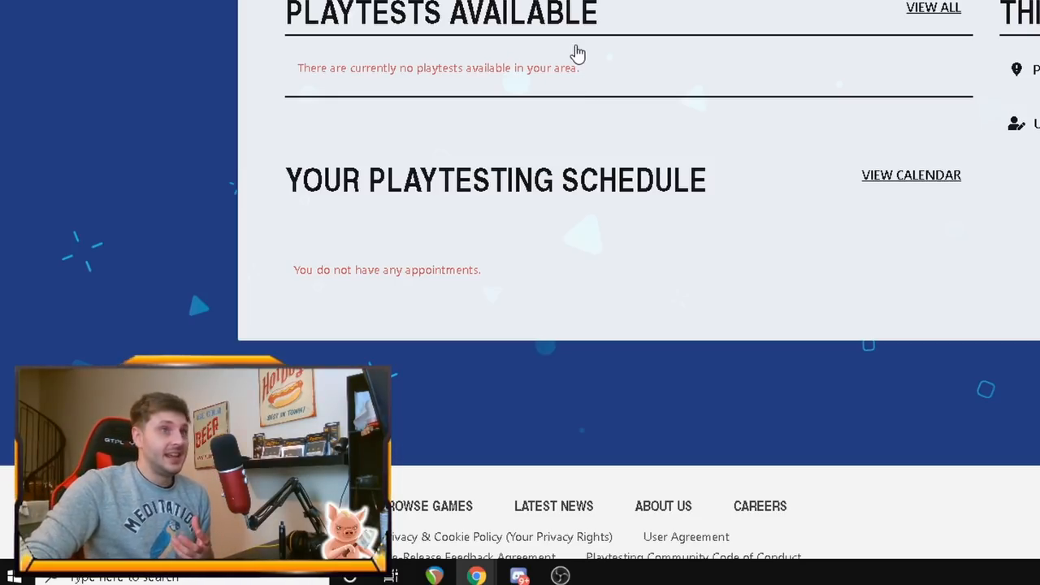